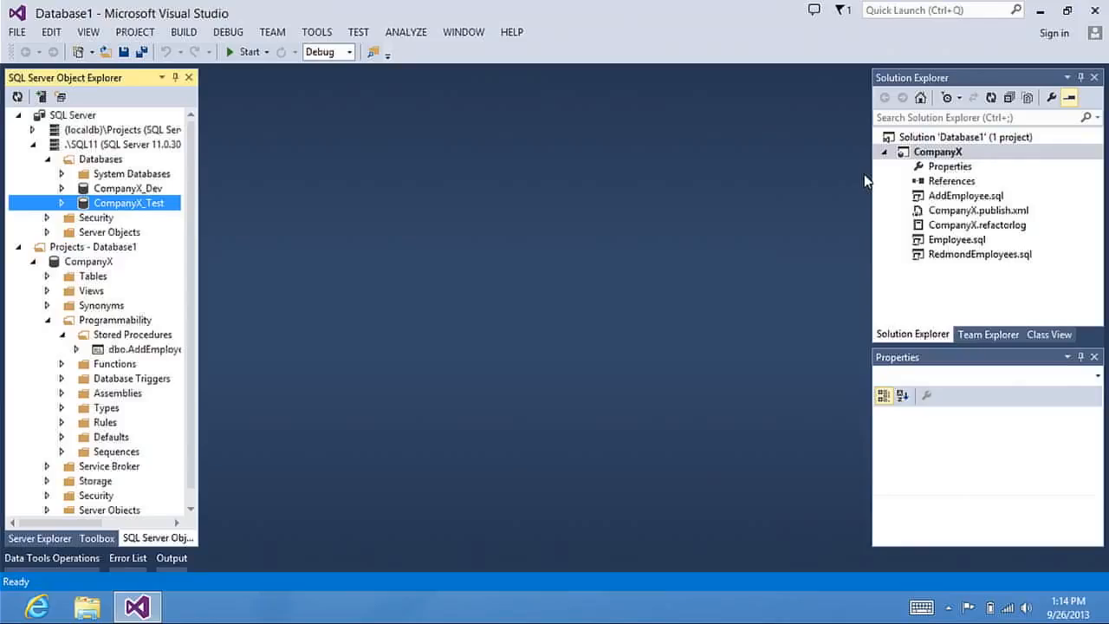
mouse_move(963, 180)
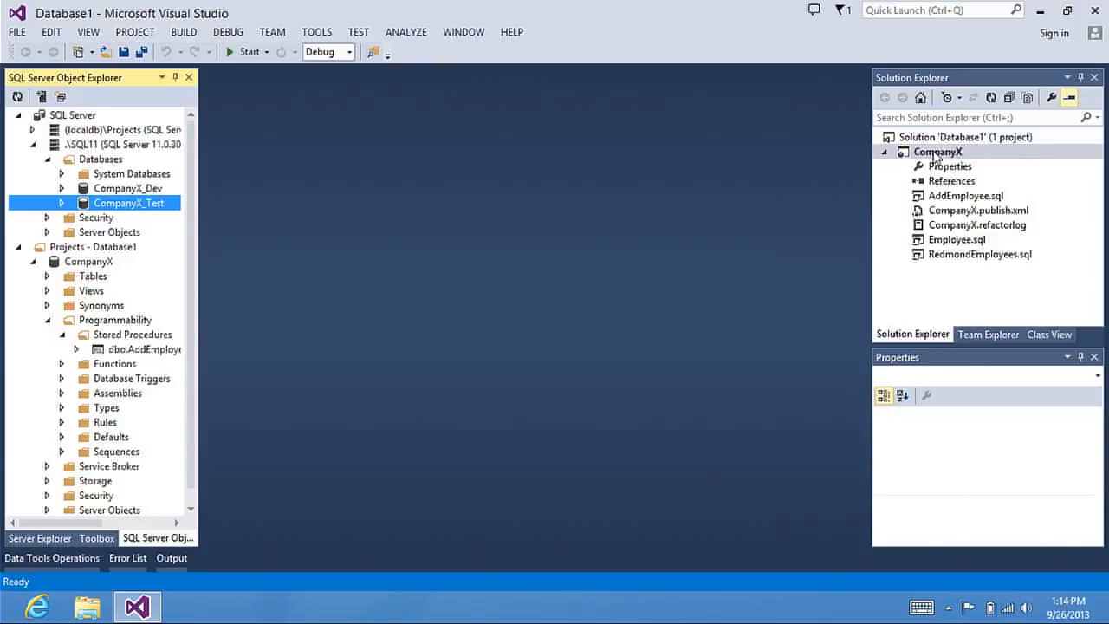
Start a Schema Compare from the CompanyX project and set CompanyX_Dev as the target database.
right_click(938, 151)
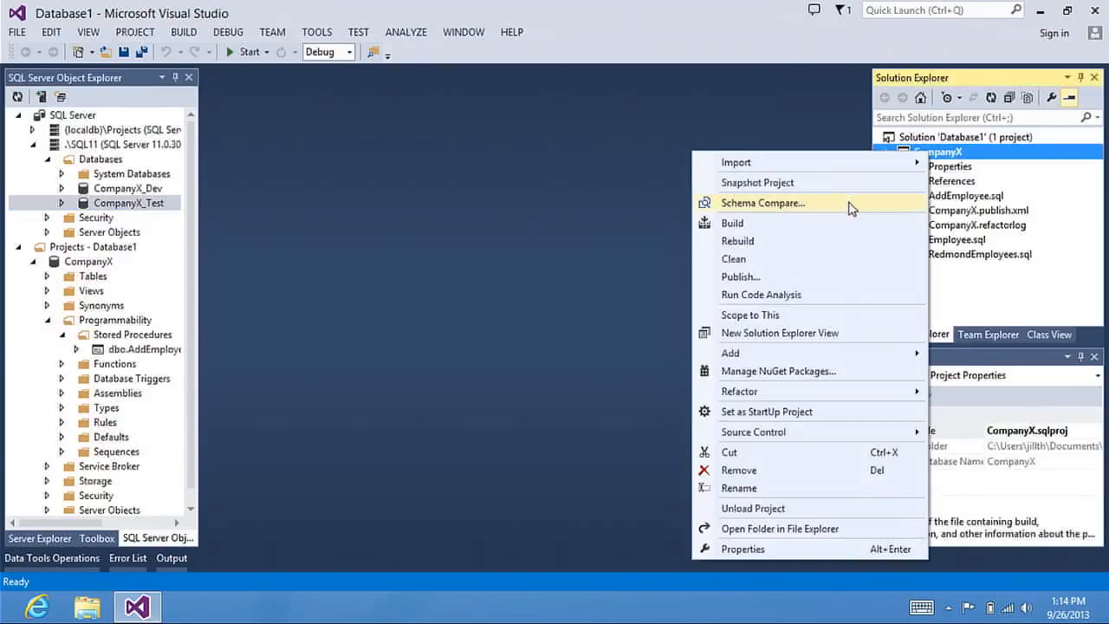
click(762, 202)
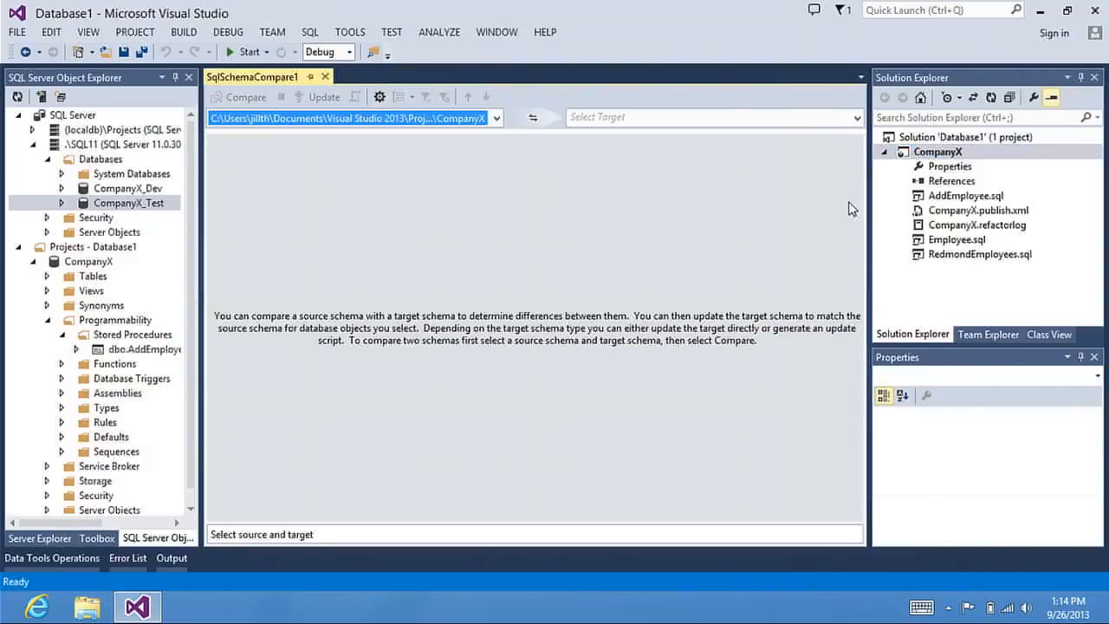
mouse_move(511, 179)
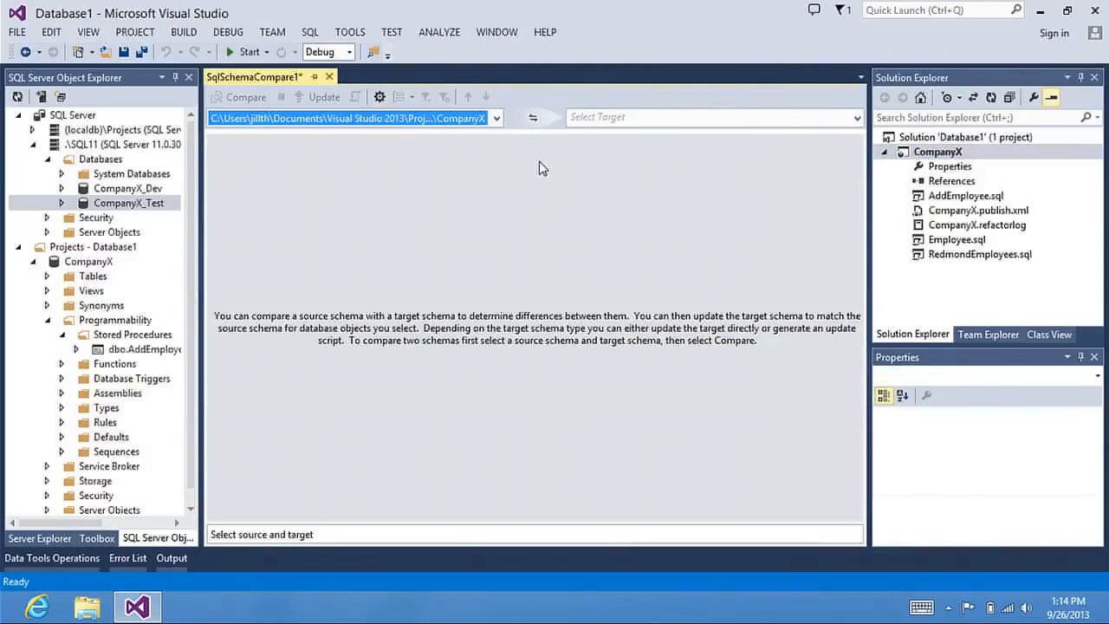
mouse_move(592, 142)
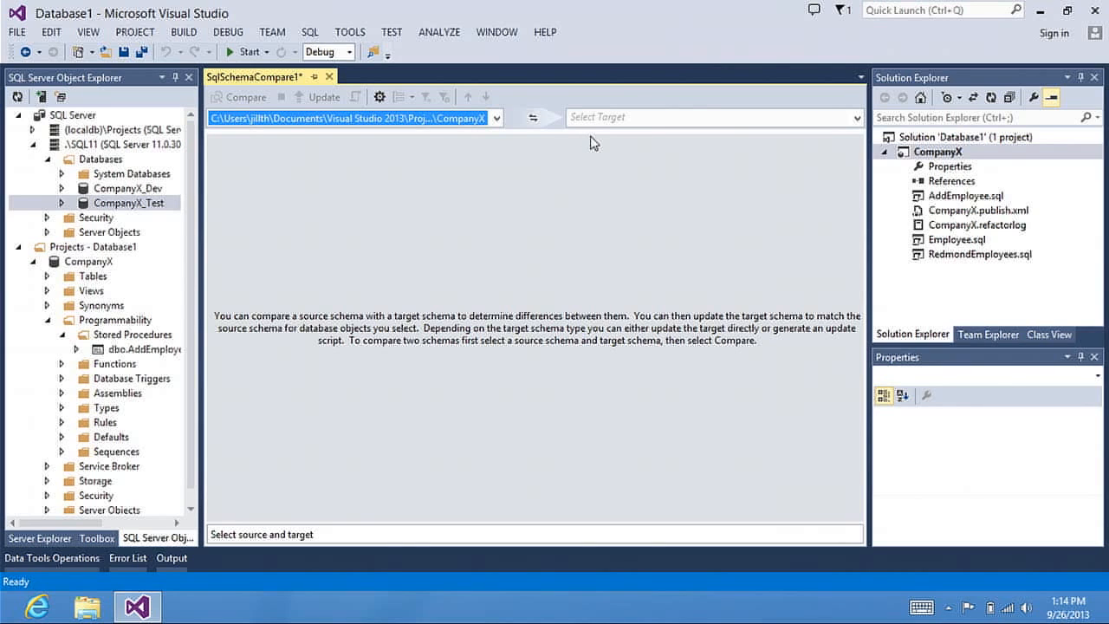
click(846, 118)
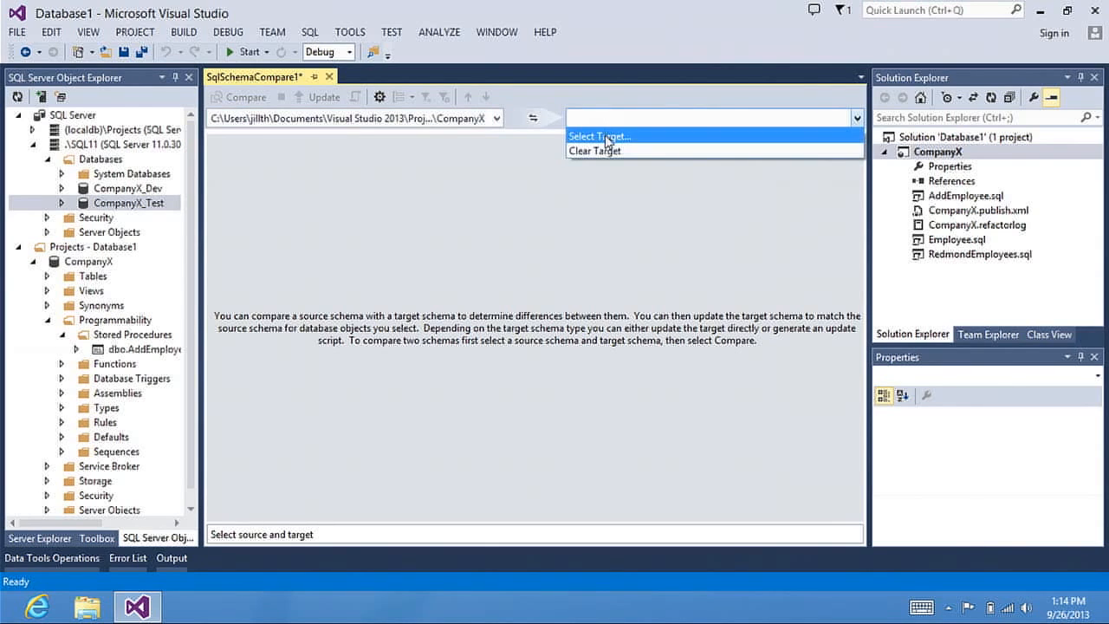
click(600, 135)
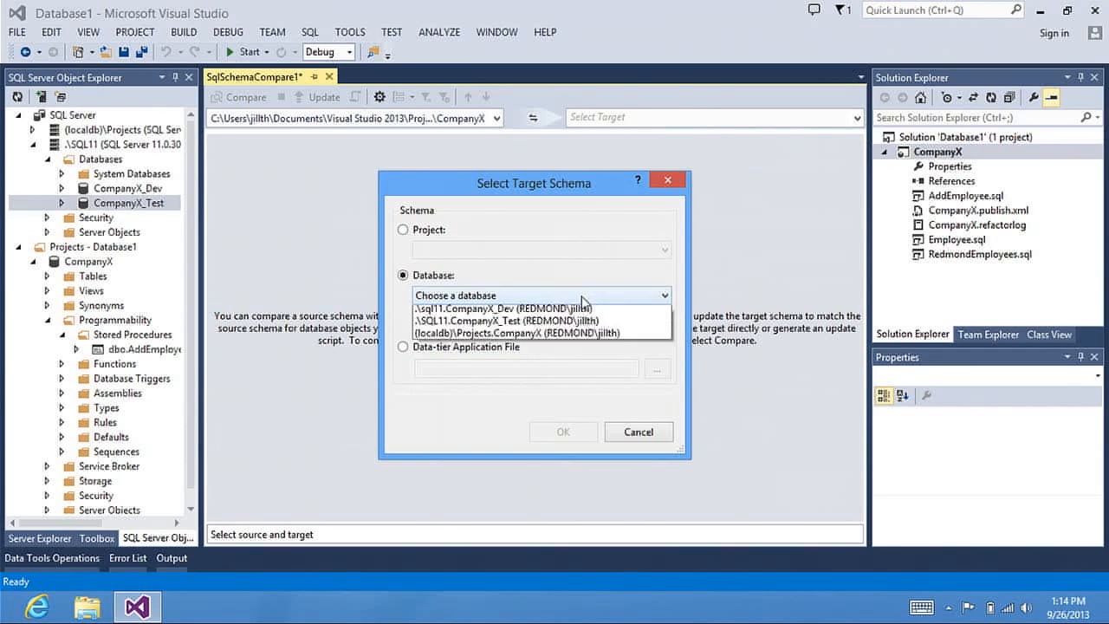
click(520, 309)
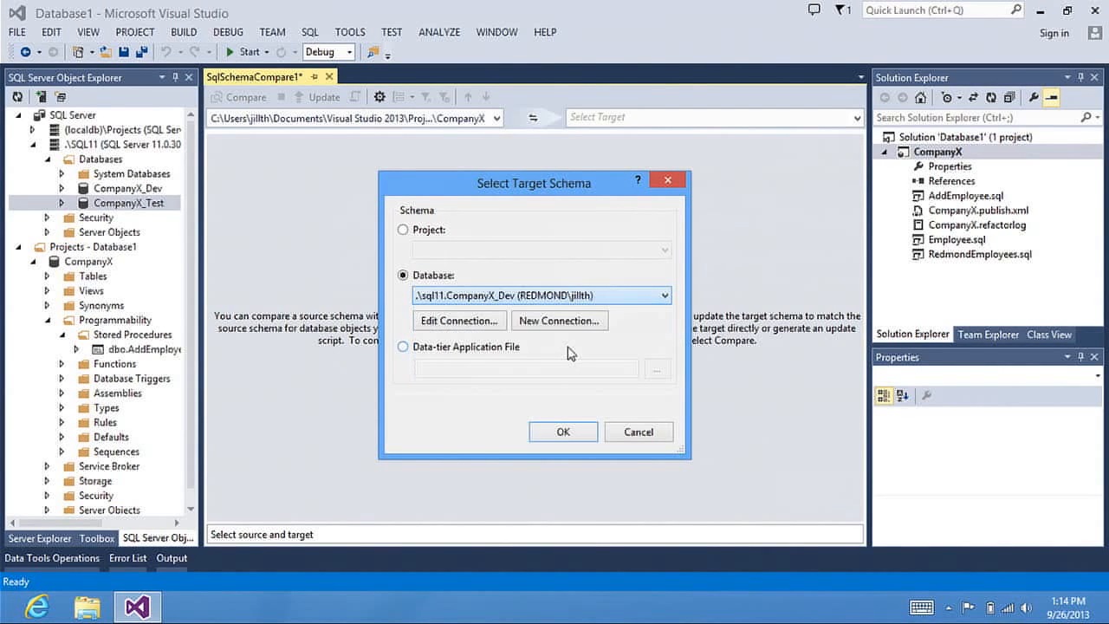
click(561, 431)
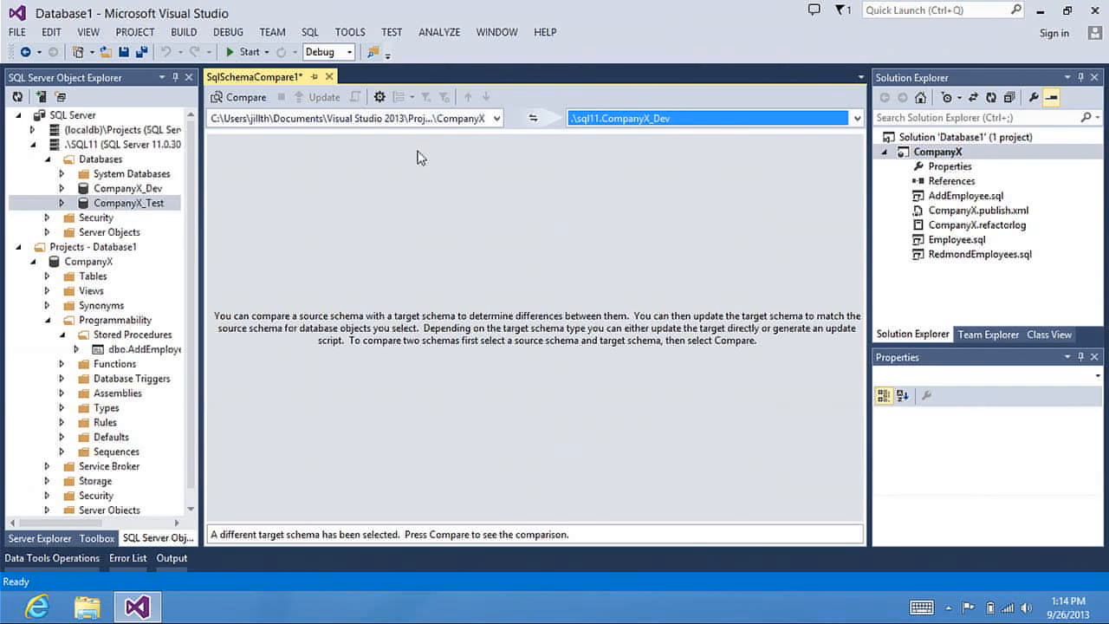
click(380, 97)
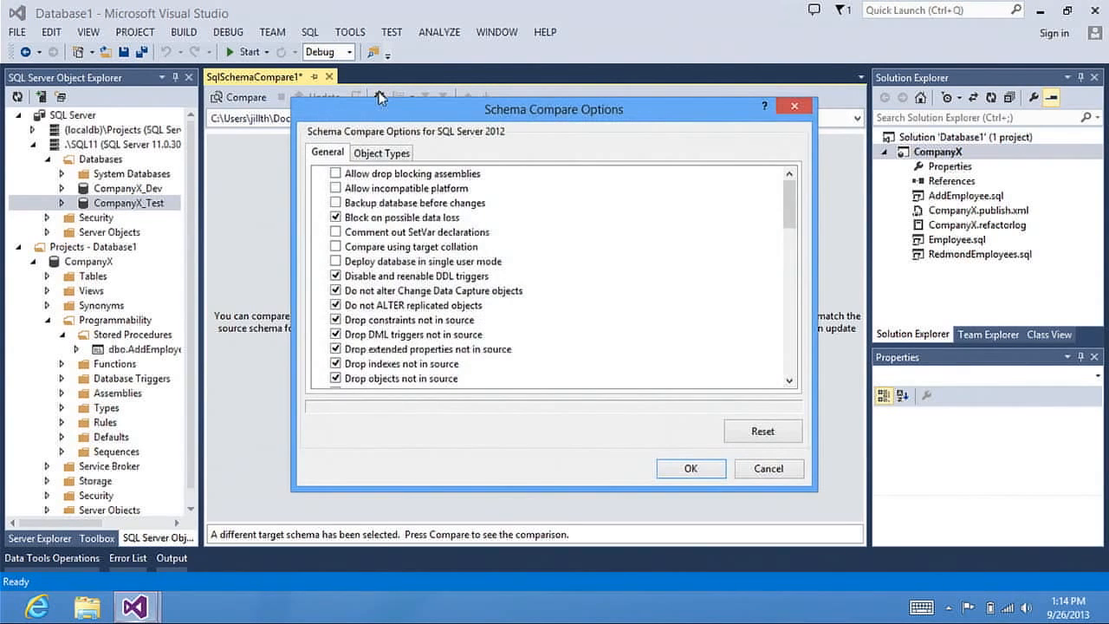
mouse_move(404, 114)
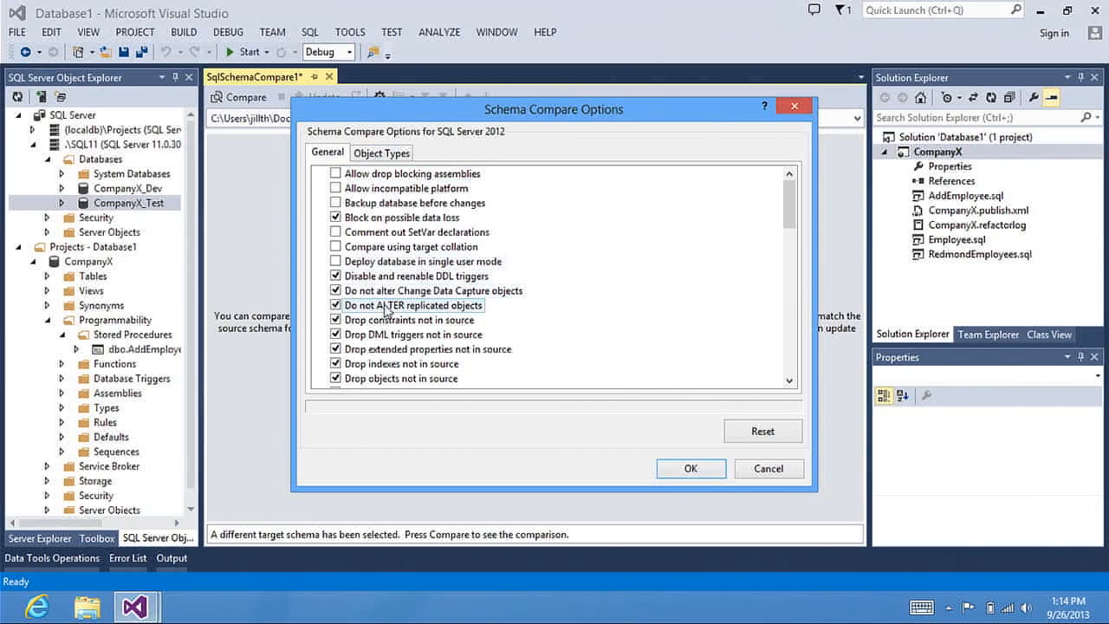
click(381, 152)
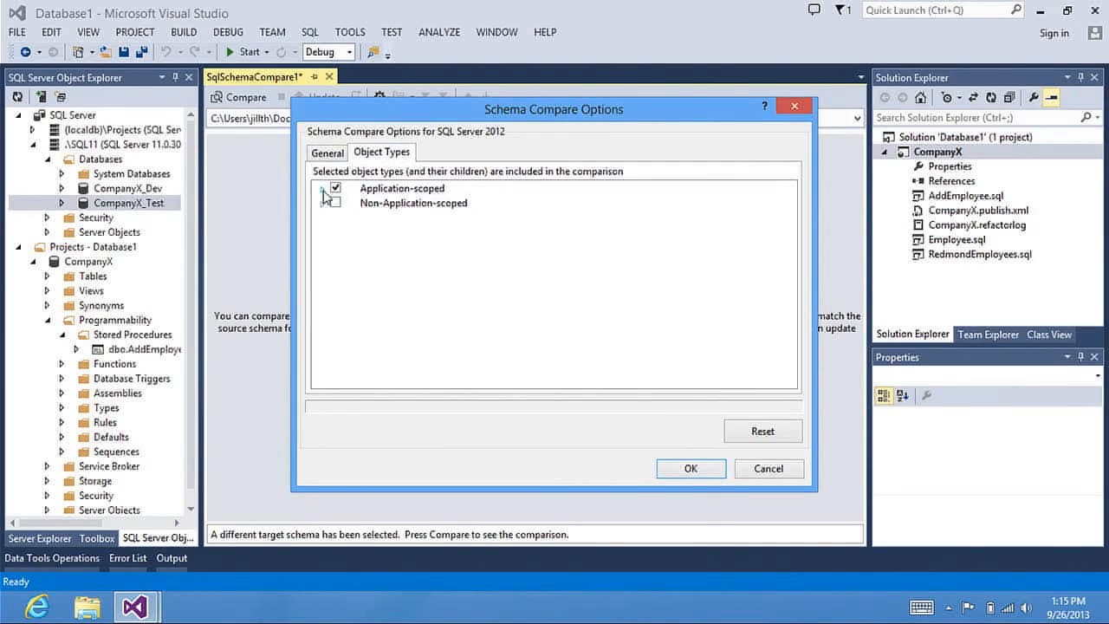
click(326, 187)
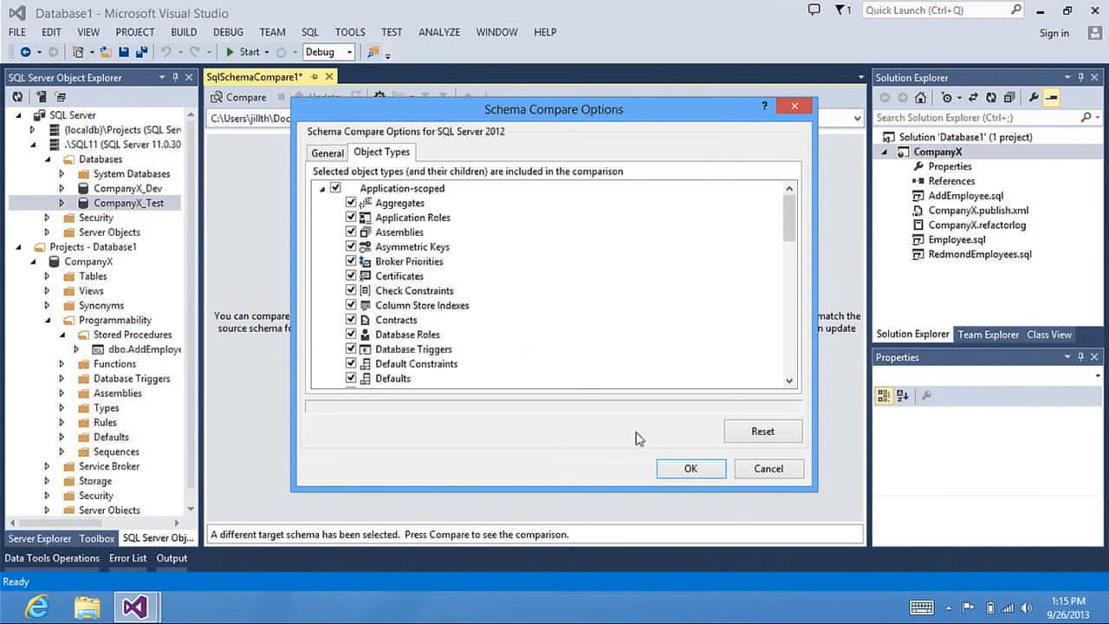
click(690, 468)
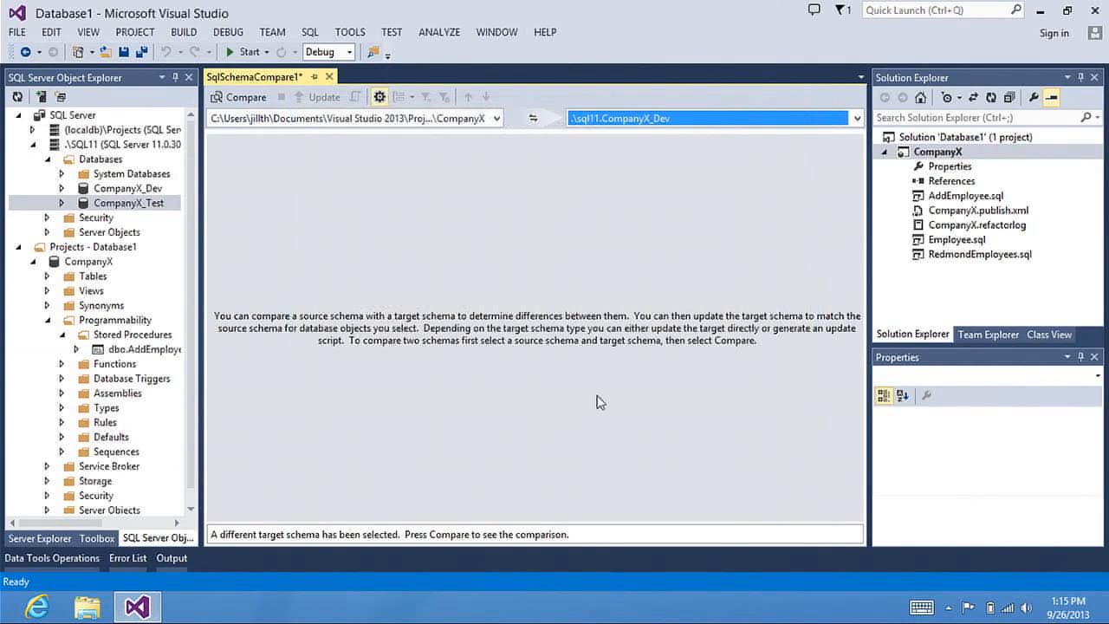
Run the comparison, listing Employee table, RedmondEmployees view and AddEmployee procedure differences.
click(246, 97)
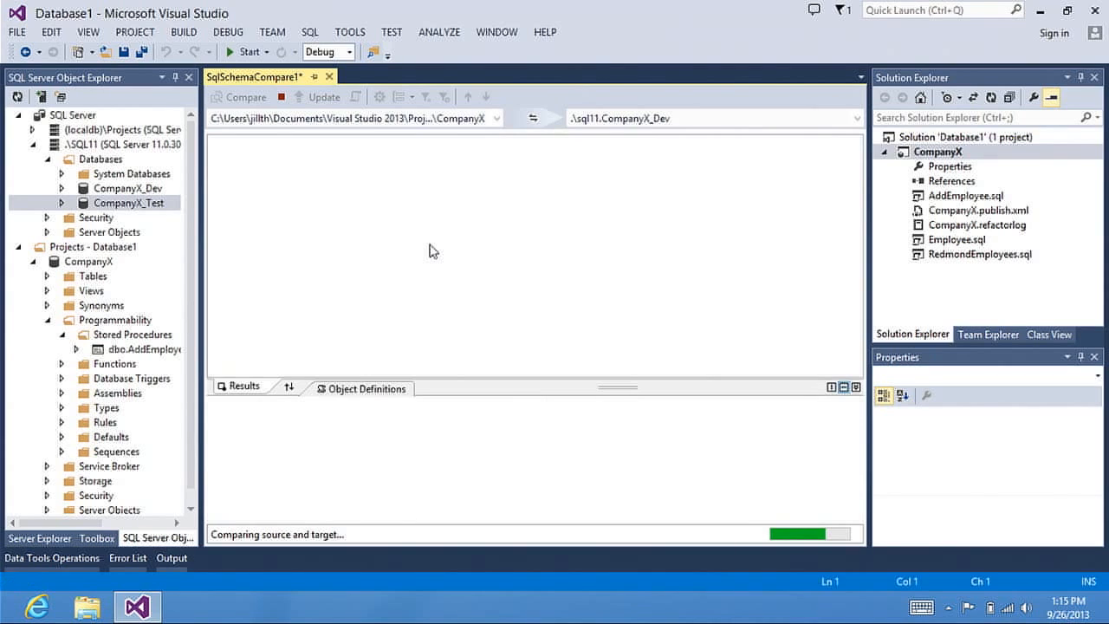
click(364, 31)
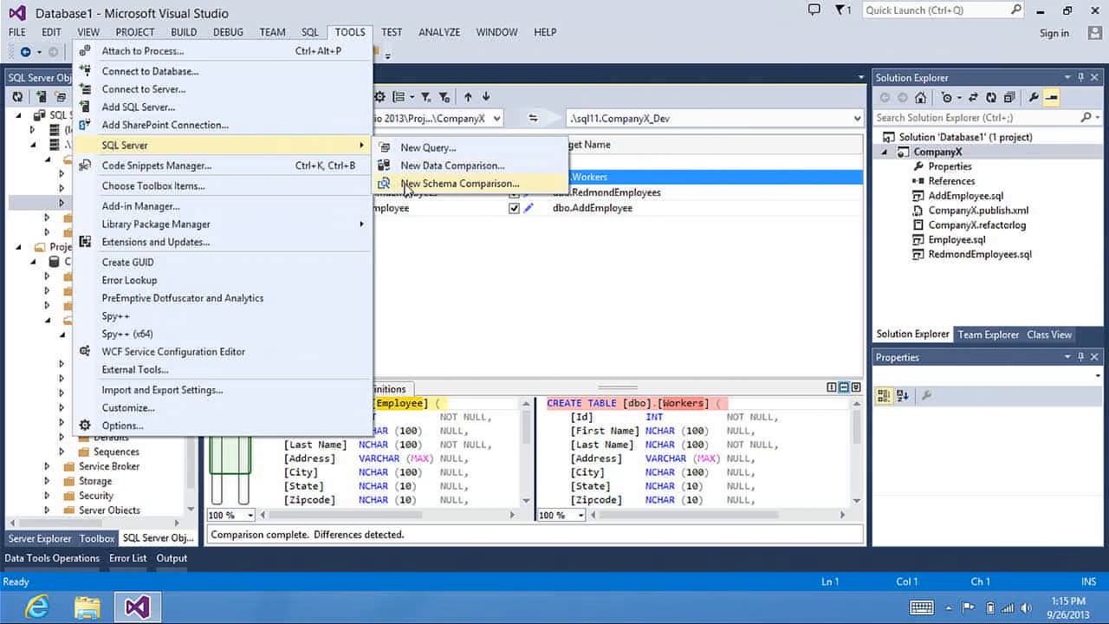
click(459, 184)
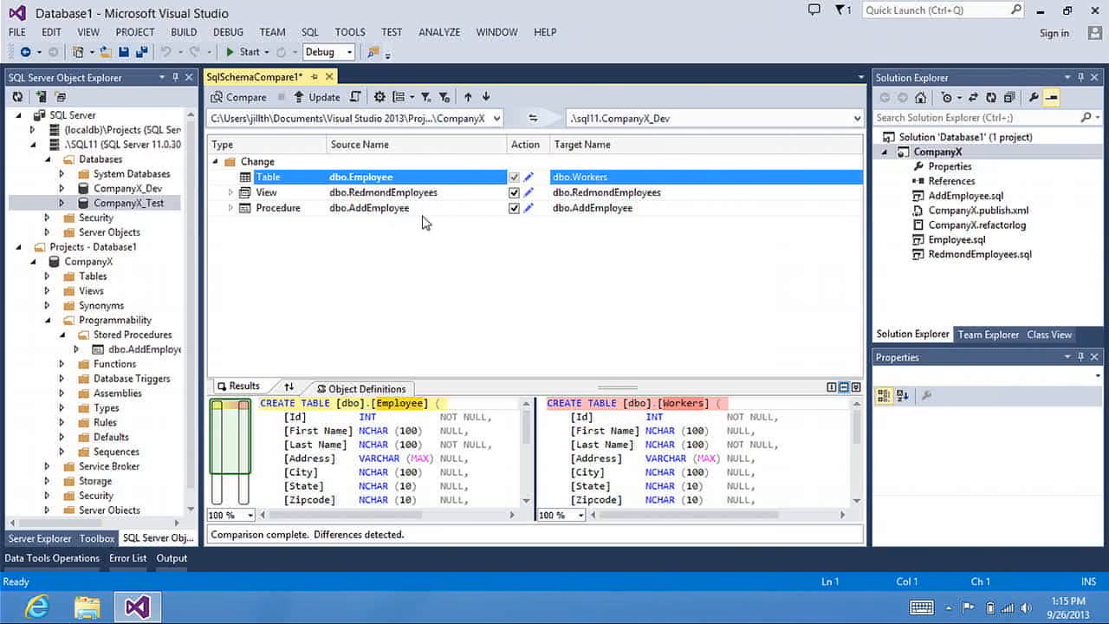
mouse_move(429, 208)
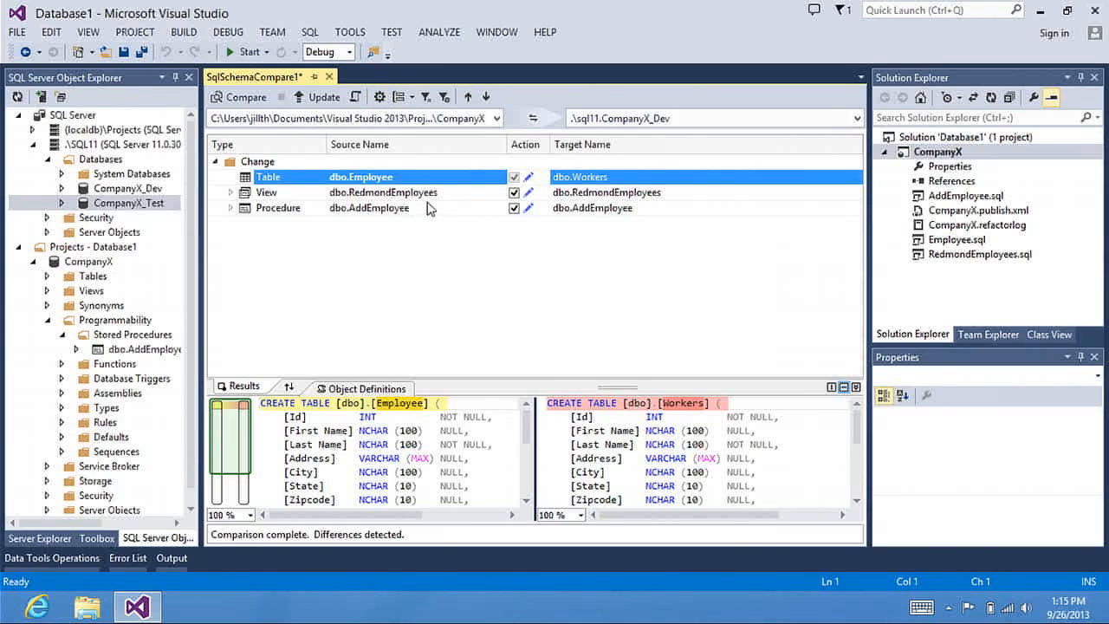
mouse_move(384, 176)
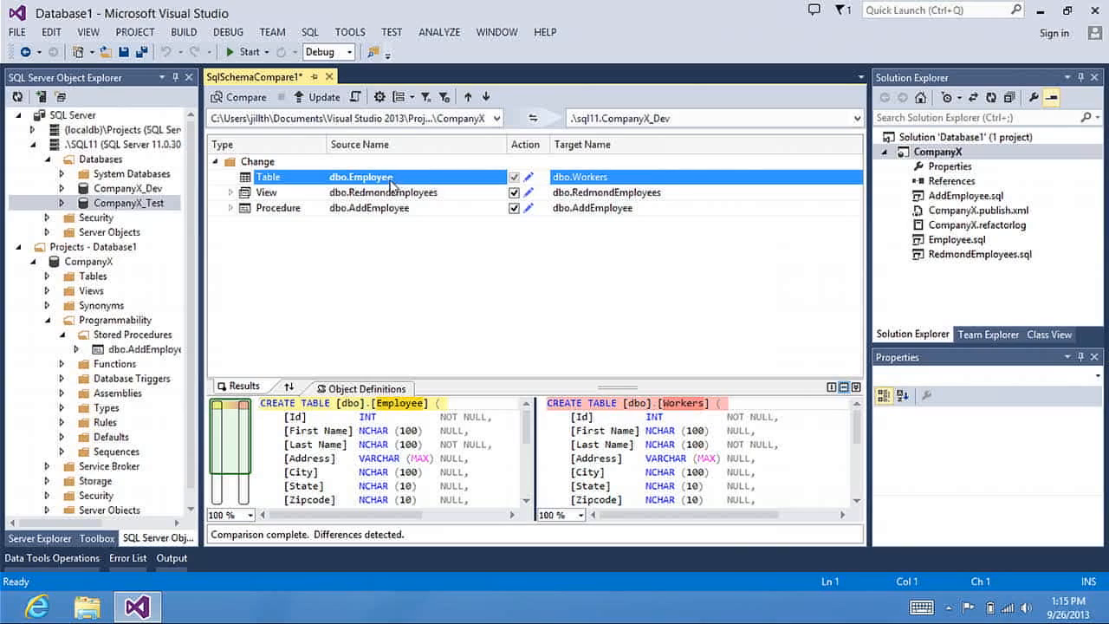
Review the Employee, RedmondEmployees and AddEmployee object definition differences in turn.
click(357, 177)
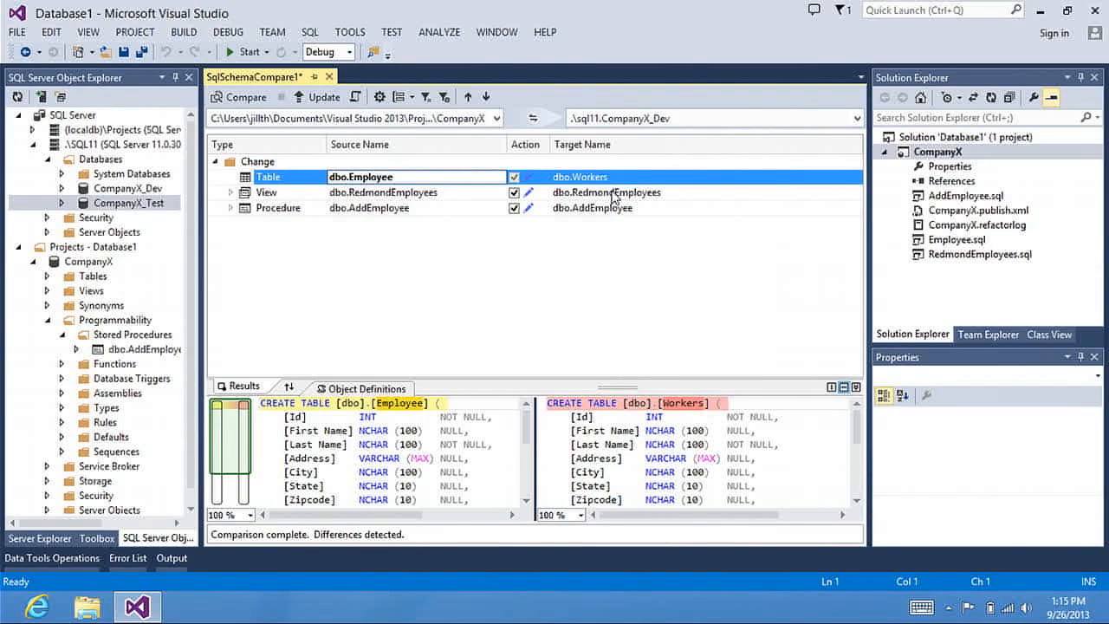
click(385, 191)
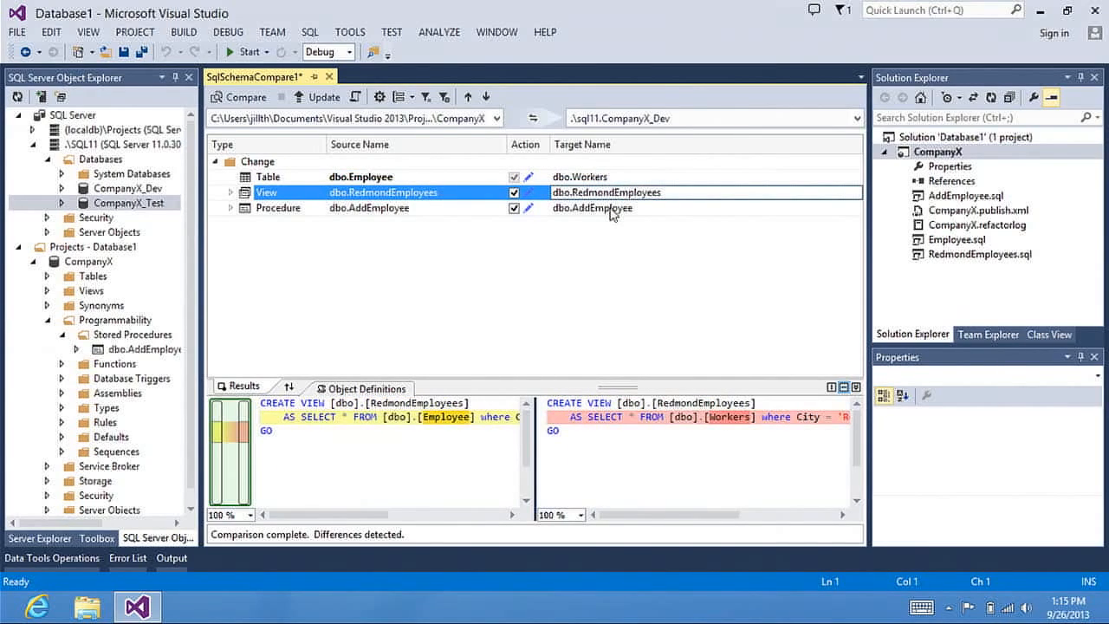
click(367, 208)
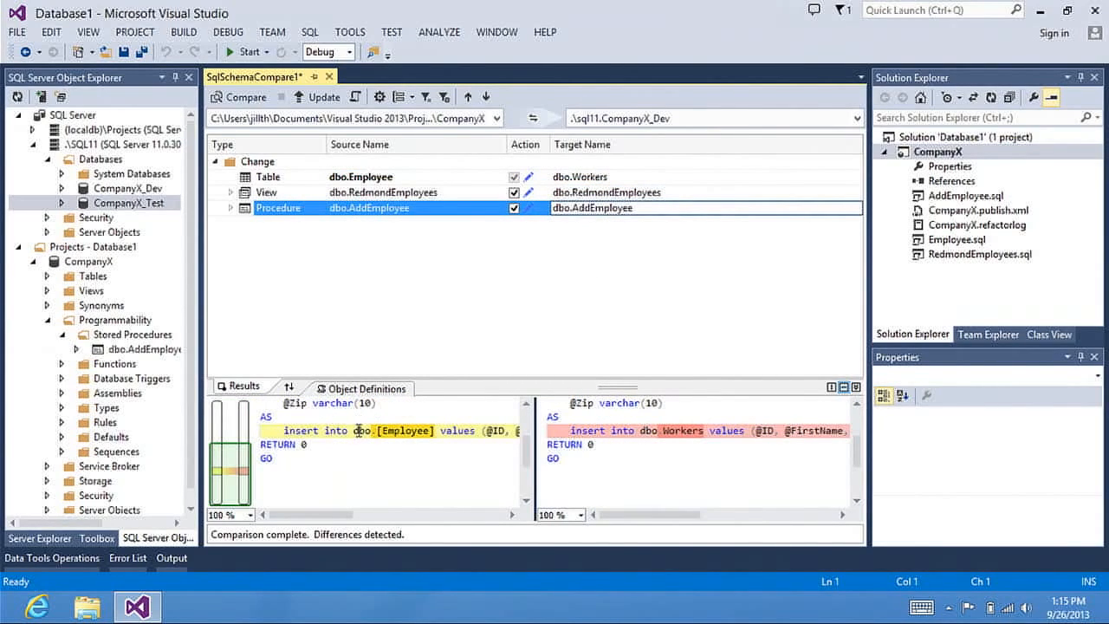
mouse_move(683, 430)
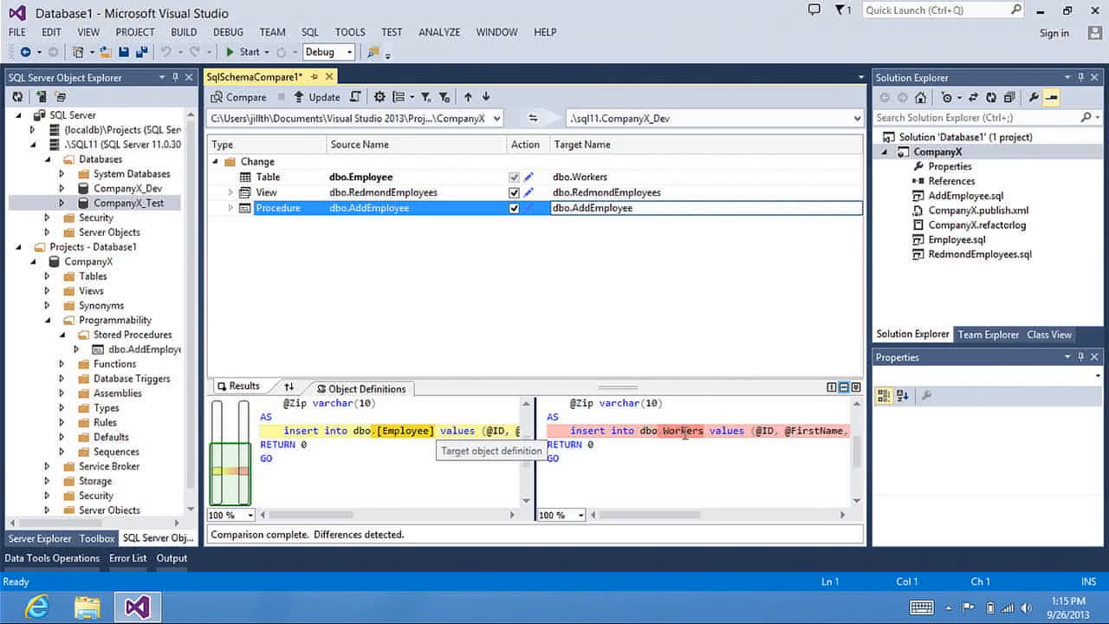
mouse_move(303, 97)
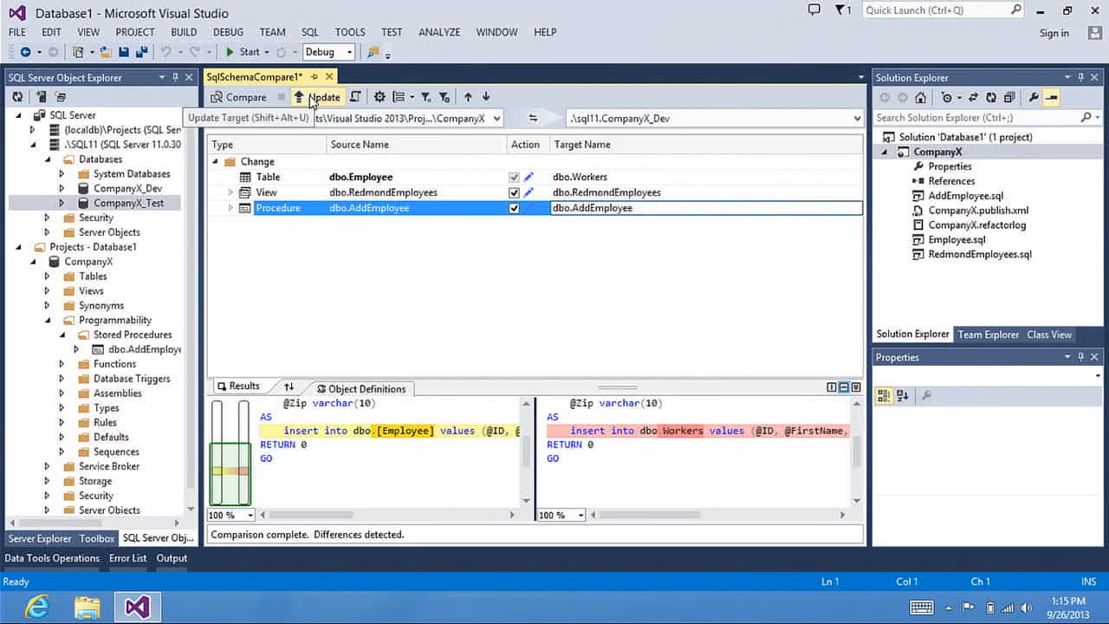
mouse_move(312, 104)
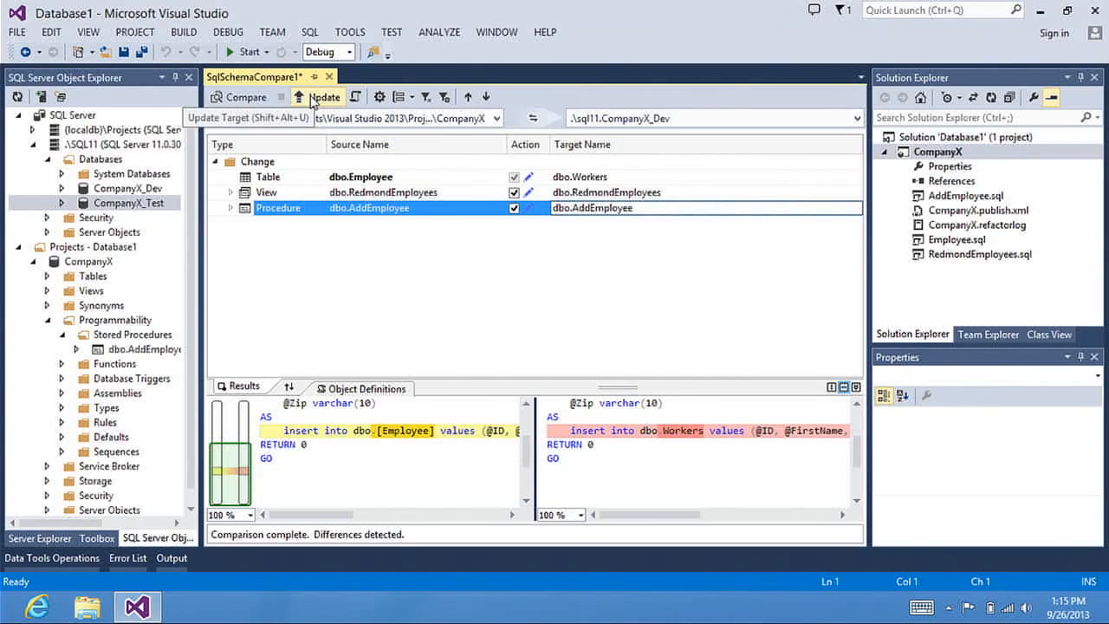
Update CompanyX_Dev with the project's schema changes and confirm the target update.
click(324, 97)
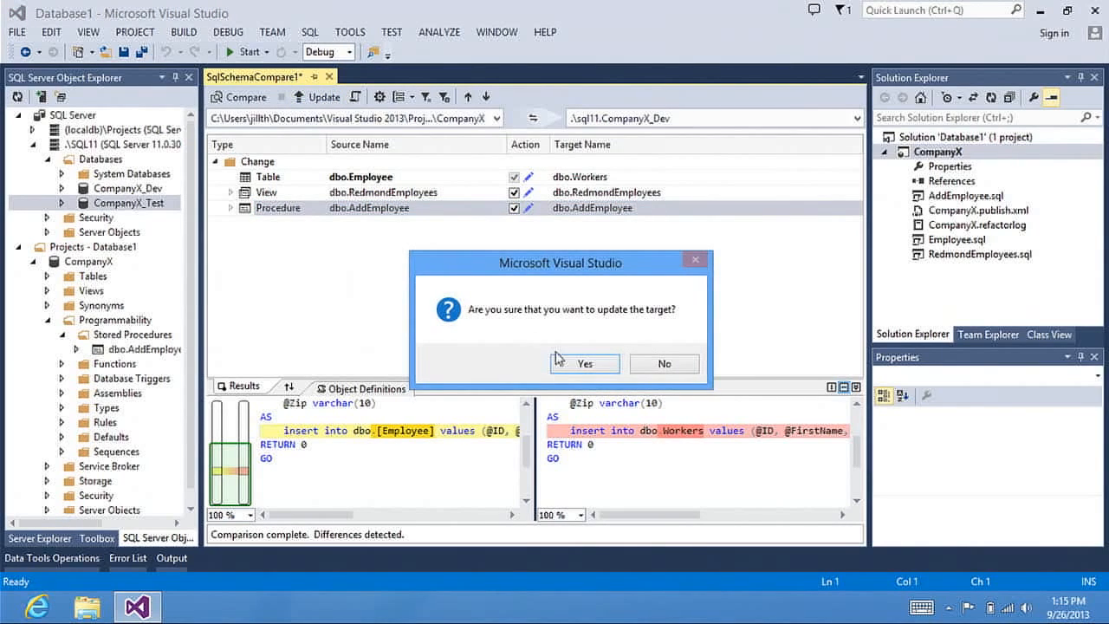
click(584, 364)
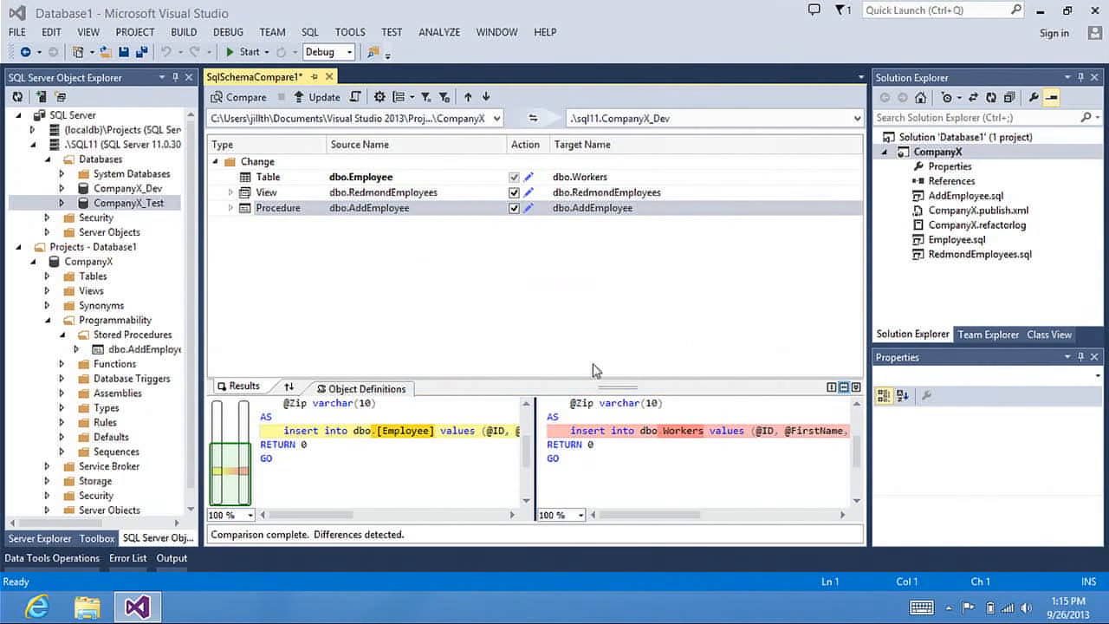
click(320, 97)
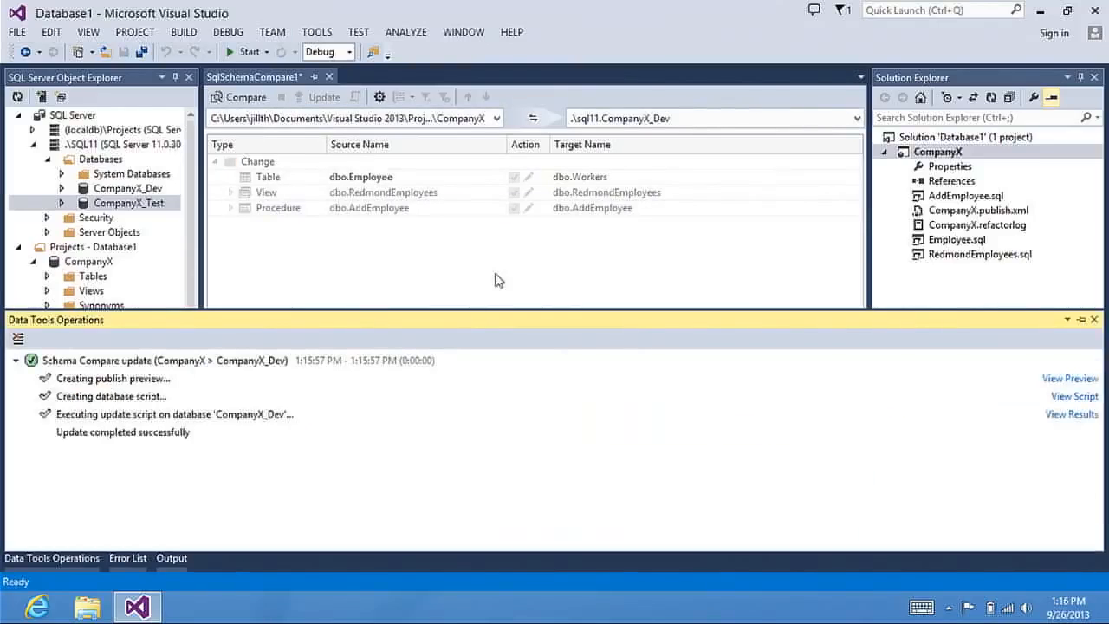
mouse_move(435, 402)
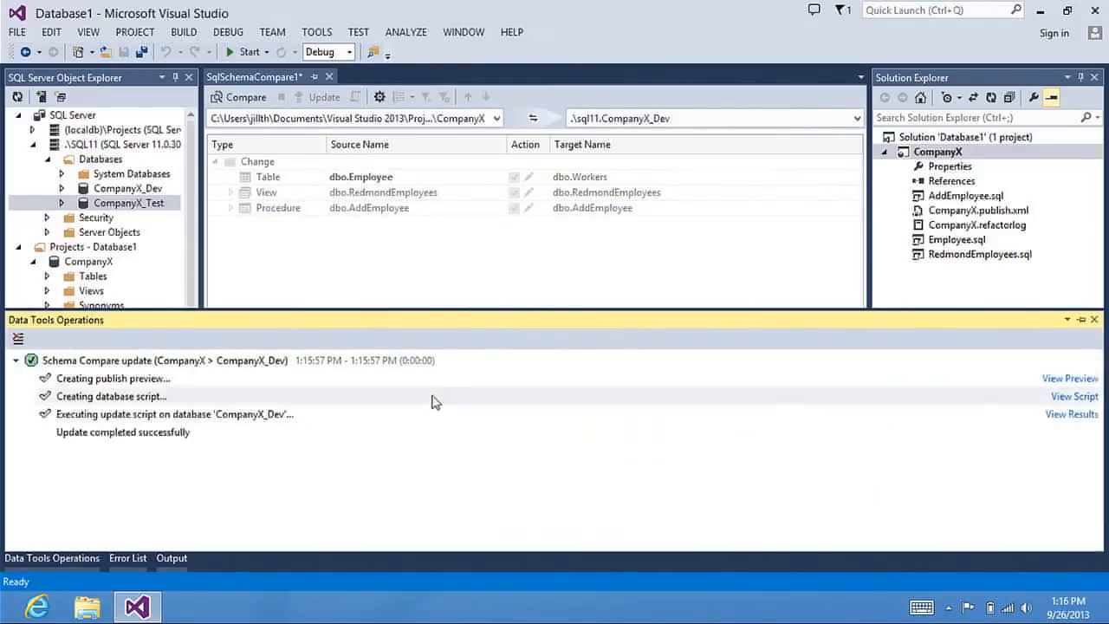
mouse_move(367, 413)
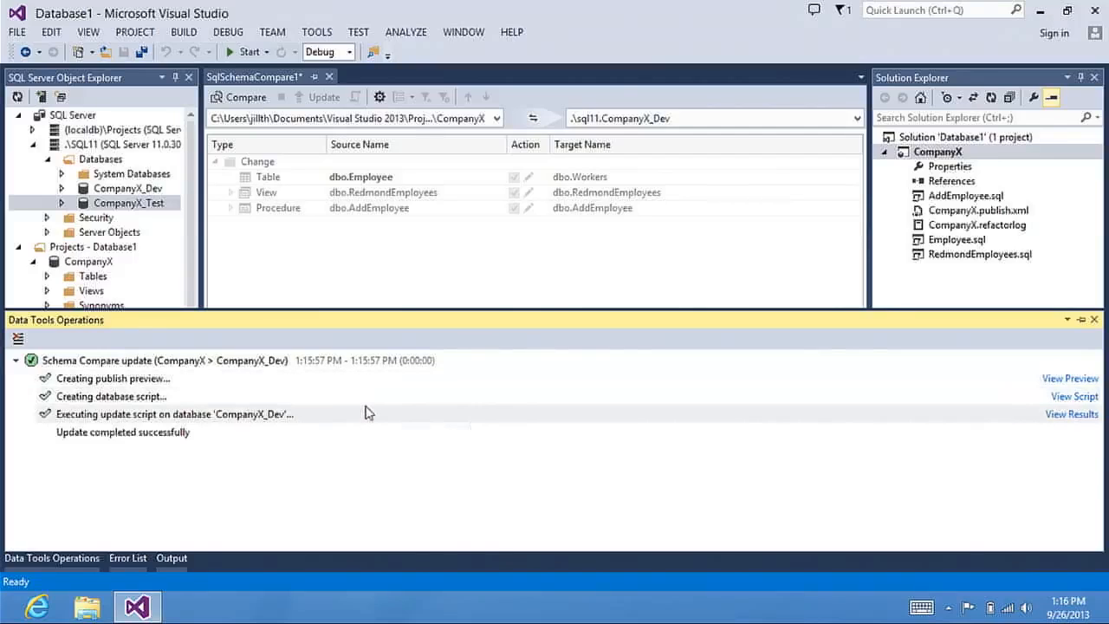
mouse_move(1068, 397)
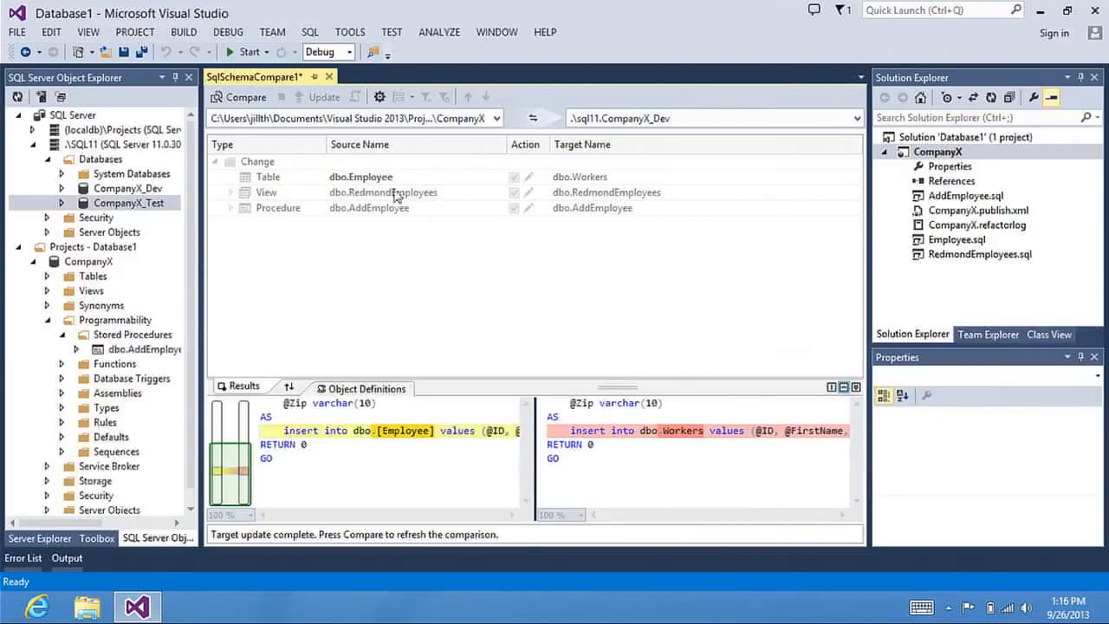
Re-run the schema comparison against CompanyX_Dev to confirm no differences remain.
click(246, 97)
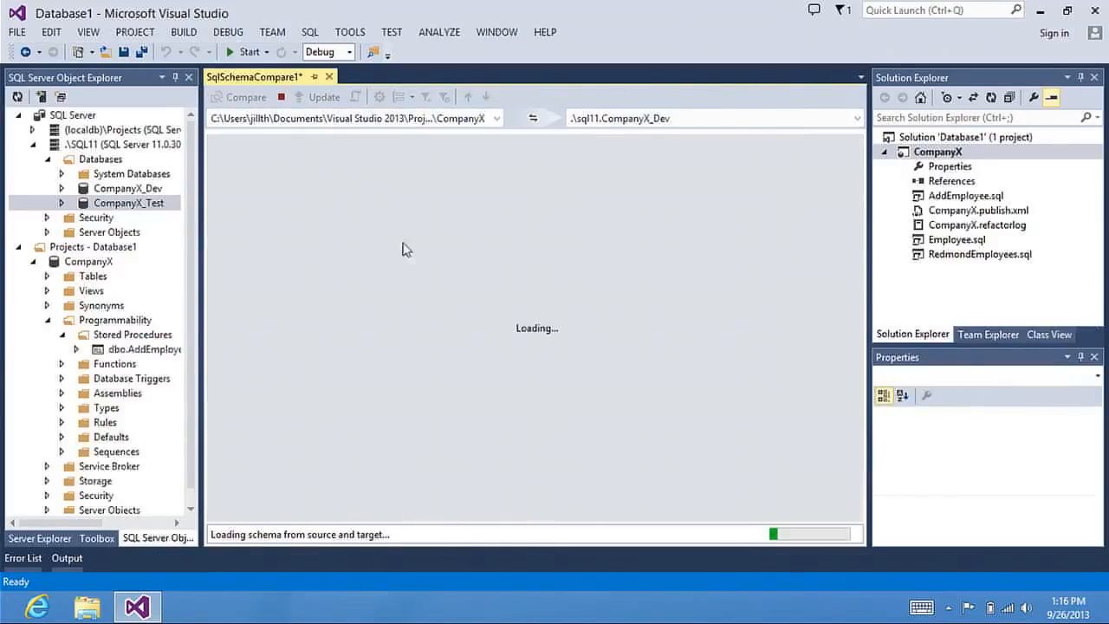
mouse_move(434, 257)
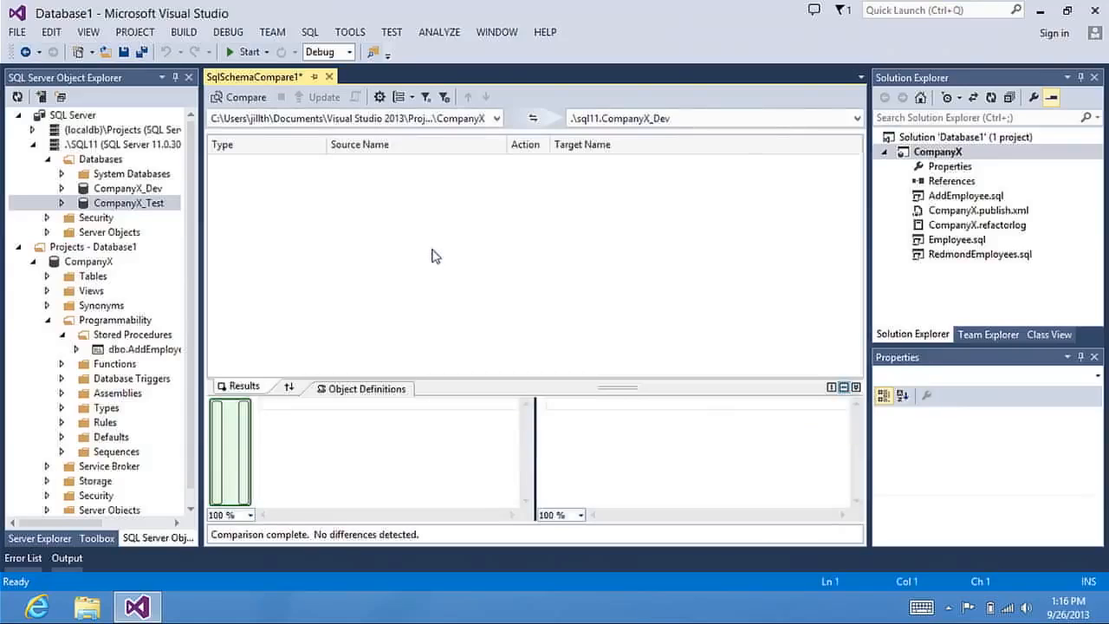
mouse_move(427, 187)
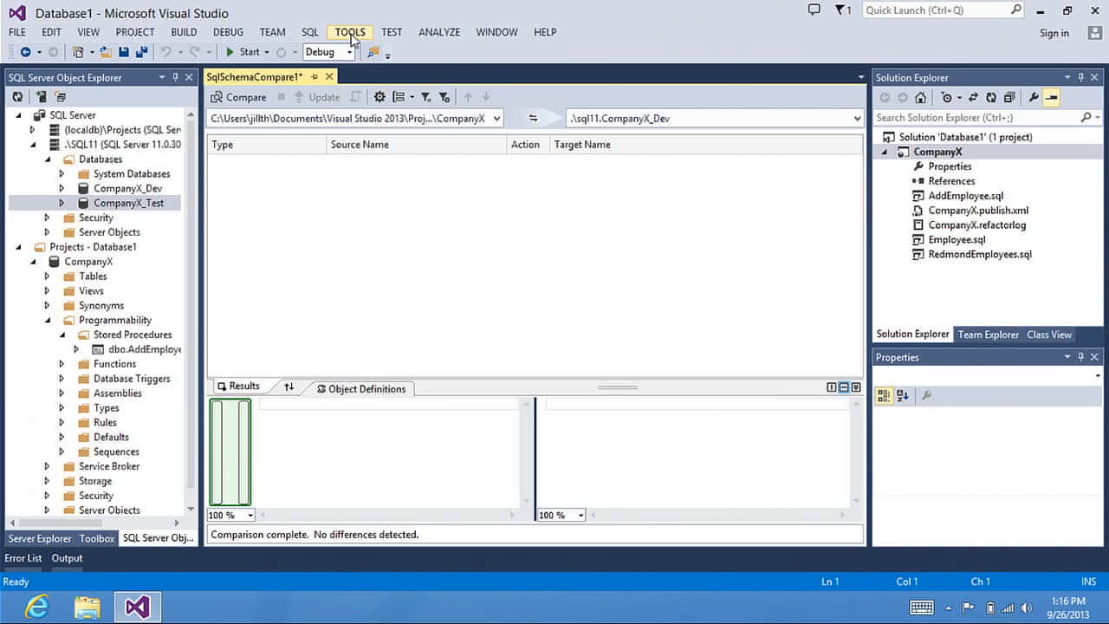
Create a New Data Comparison with CompanyX_Dev as source and CompanyX_Test as target.
click(350, 31)
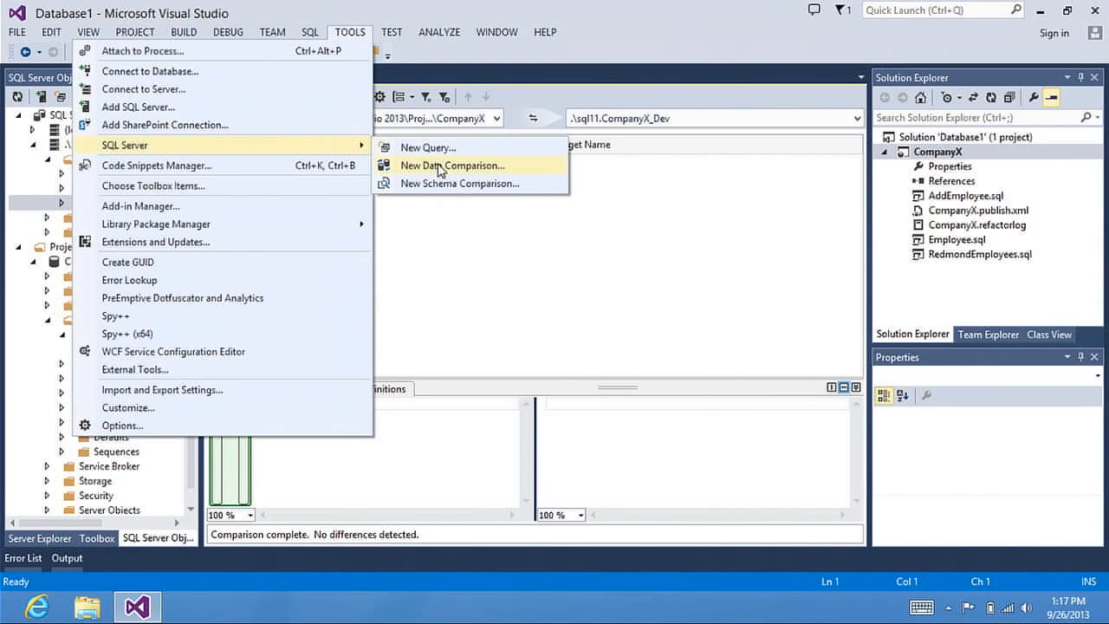
click(452, 164)
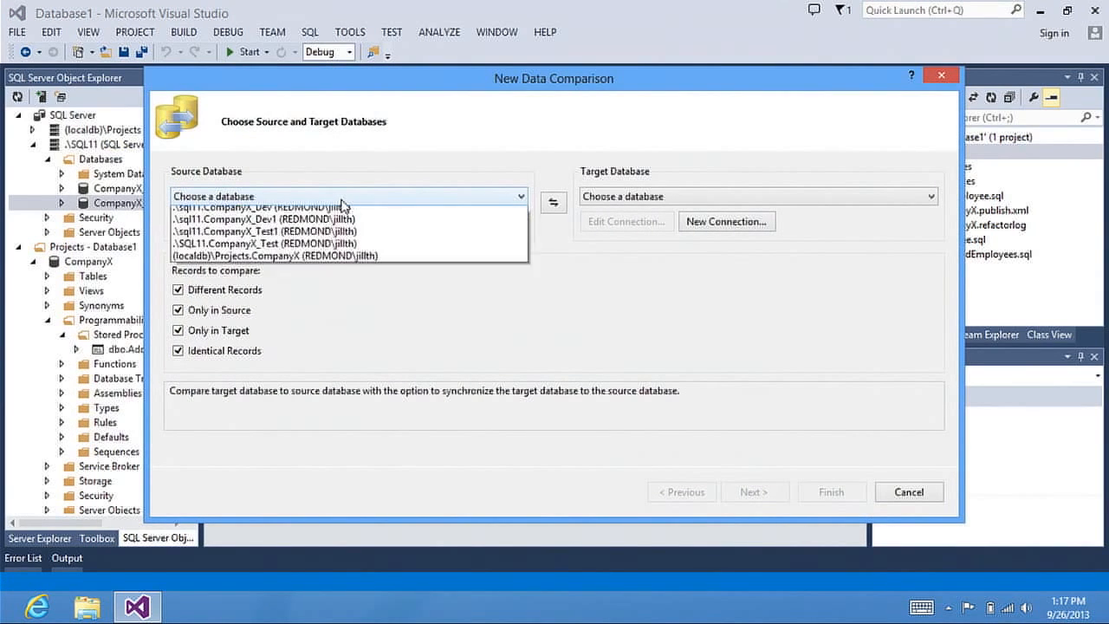
click(263, 208)
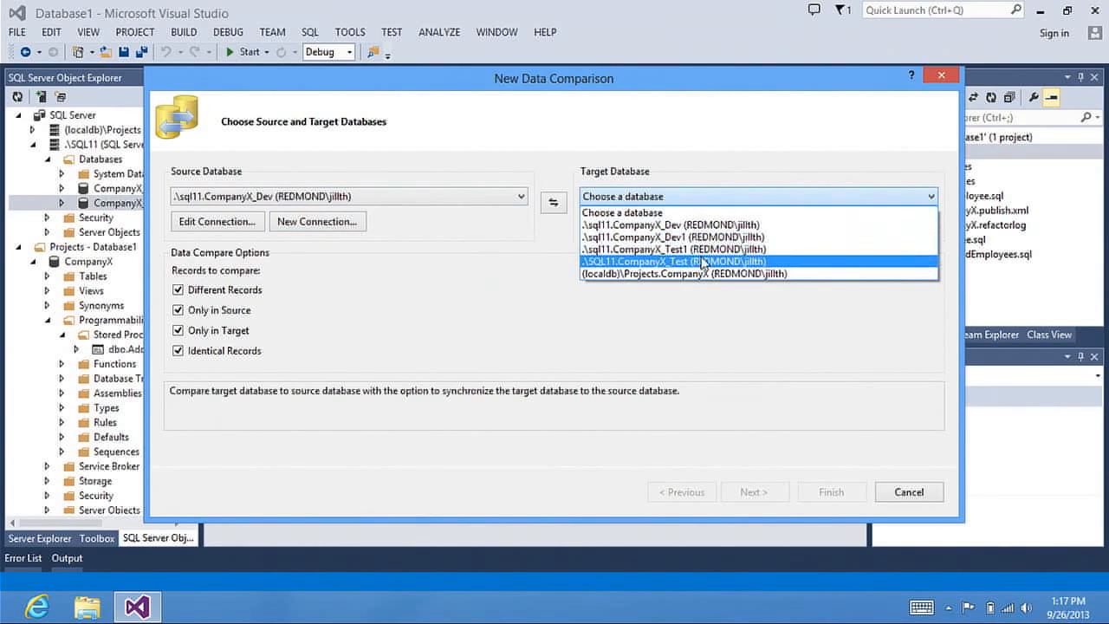
click(690, 260)
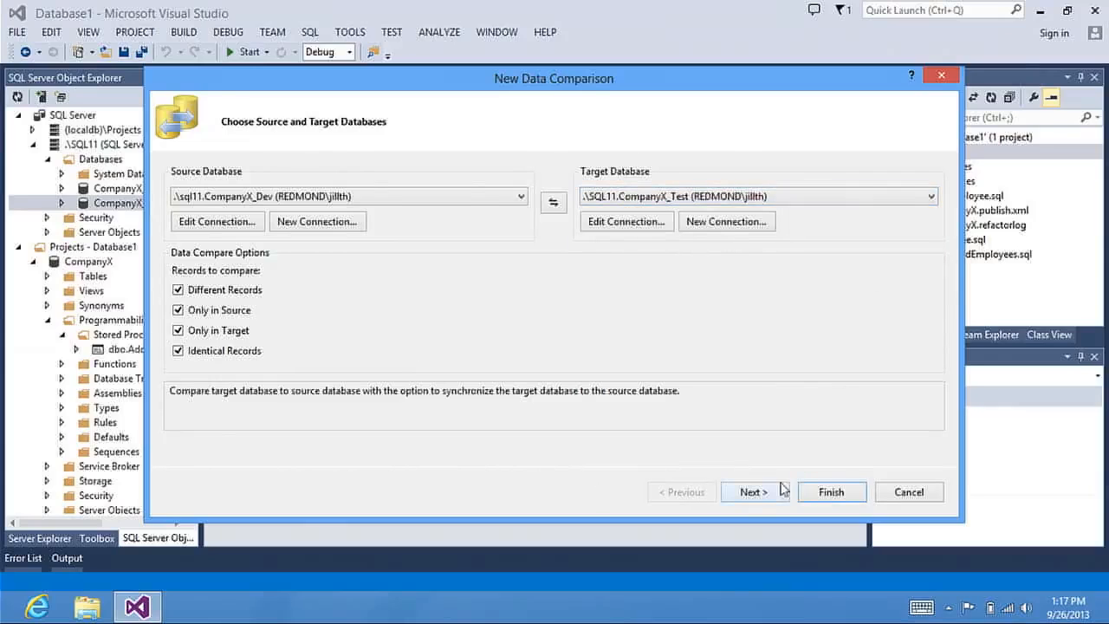
click(752, 492)
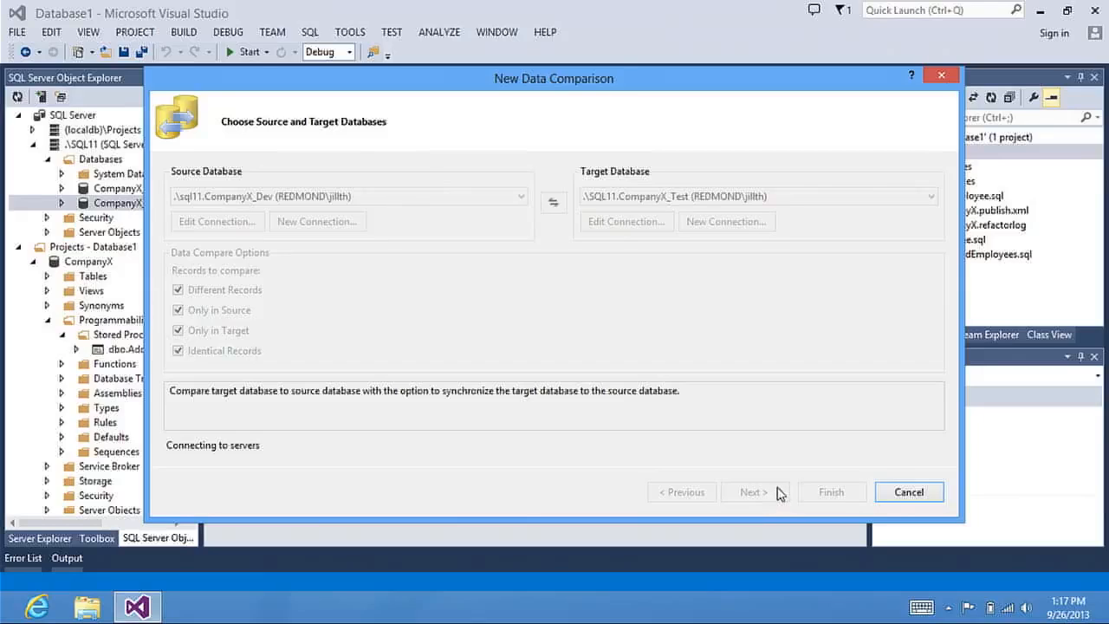
mouse_move(777, 449)
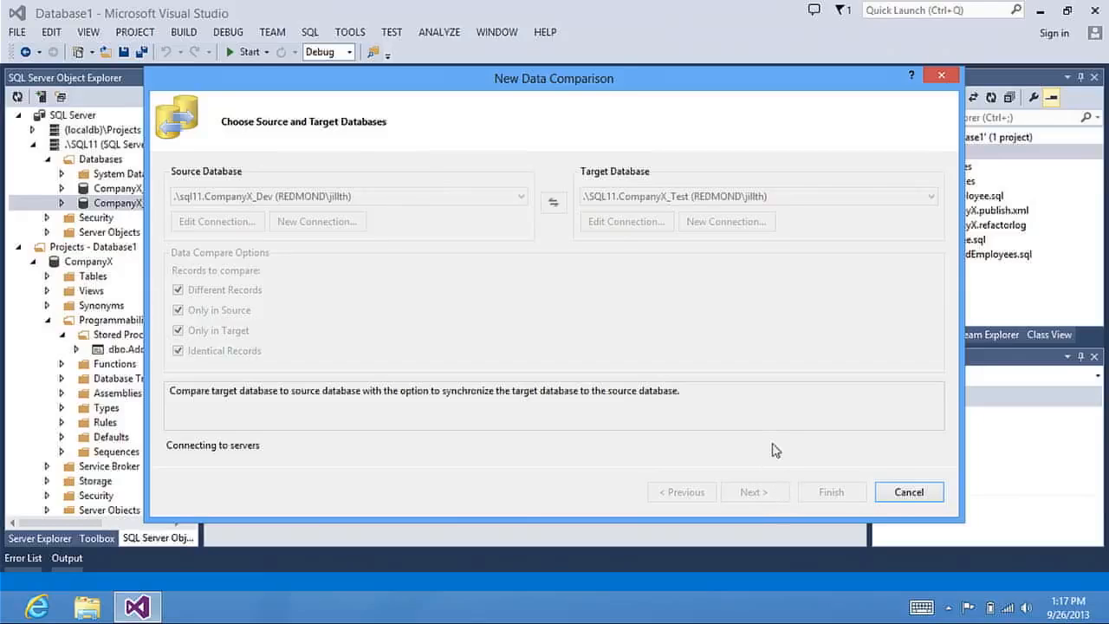
Include the [dbo].[Employee] table with all columns and finish the data comparison setup.
click(756, 492)
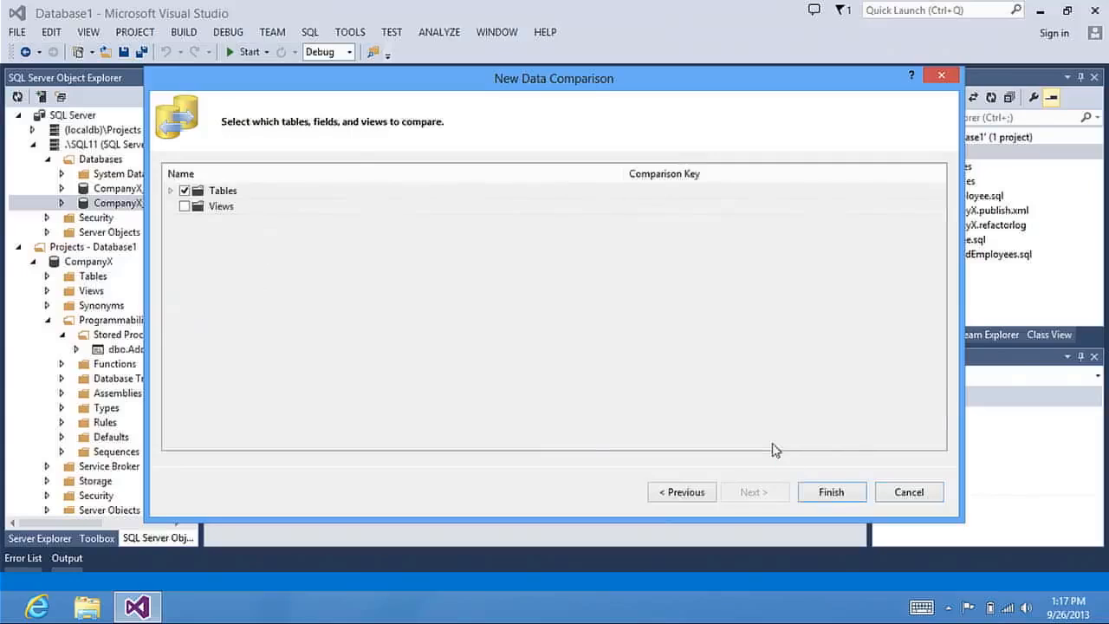
click(171, 189)
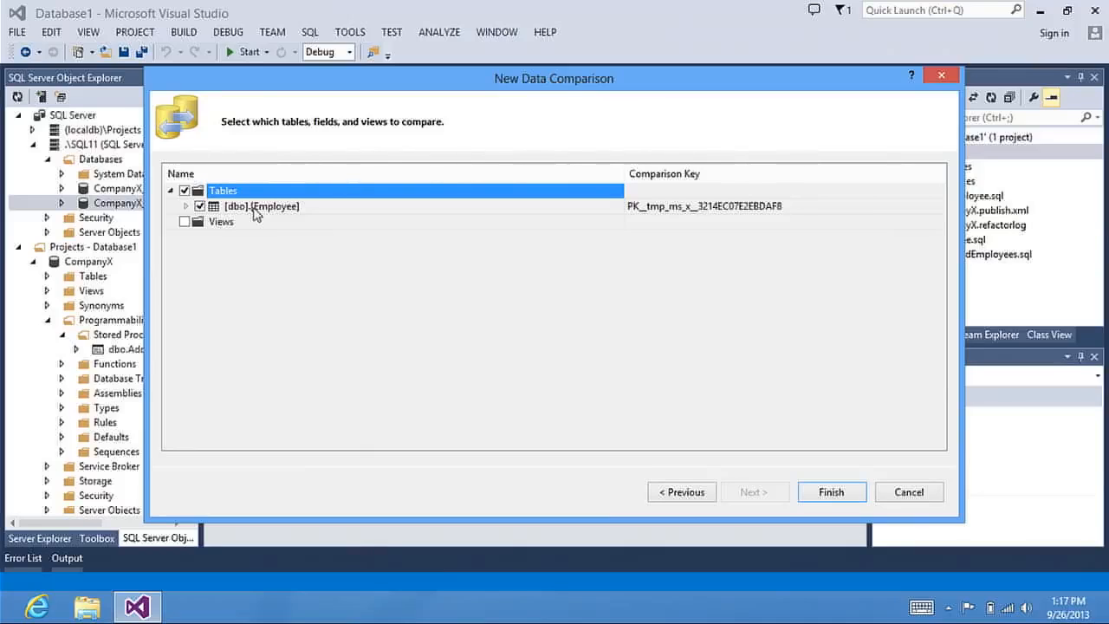
mouse_move(343, 214)
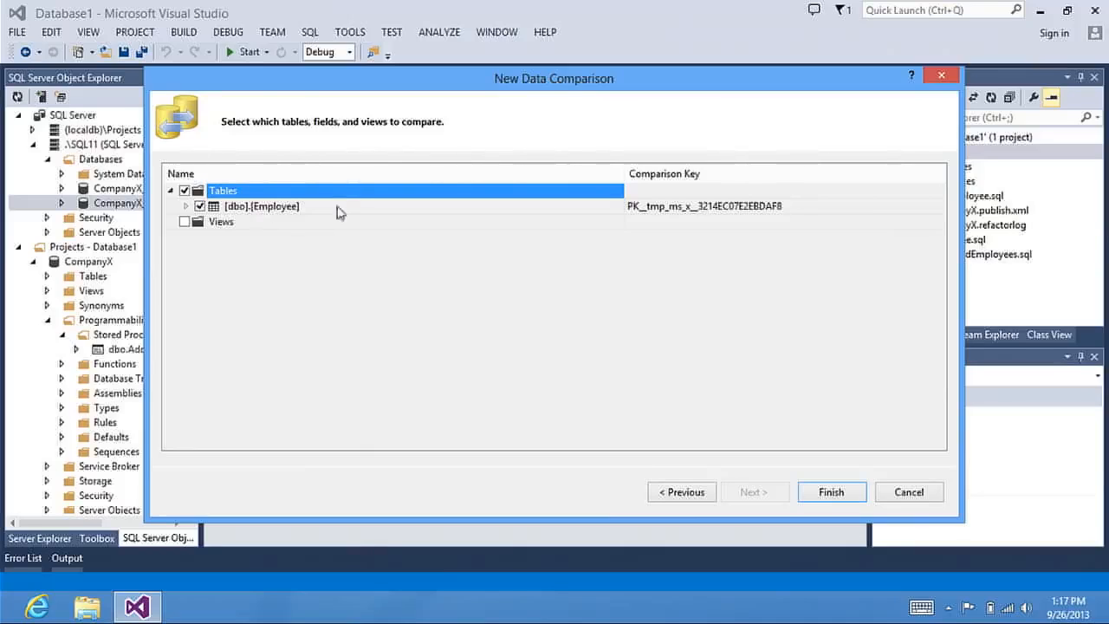
mouse_move(380, 217)
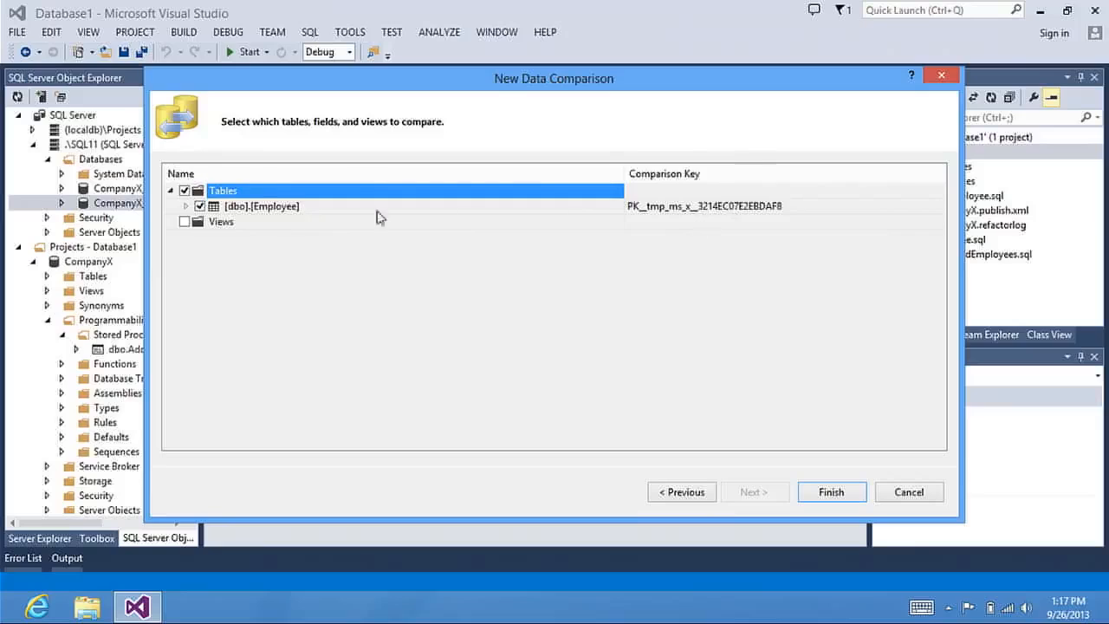
mouse_move(272, 228)
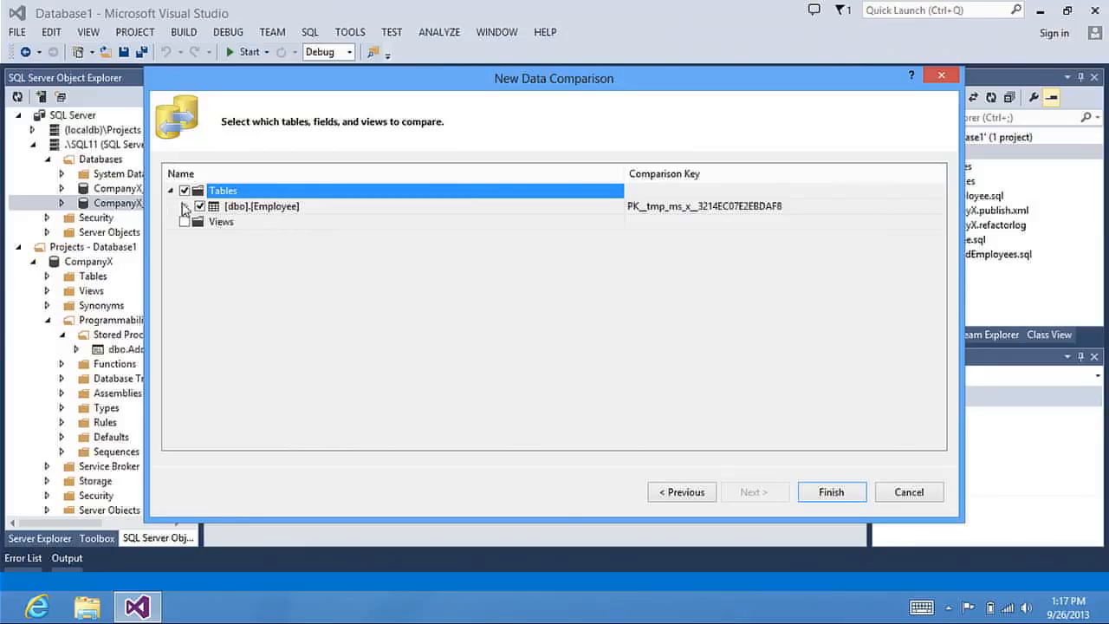
click(184, 205)
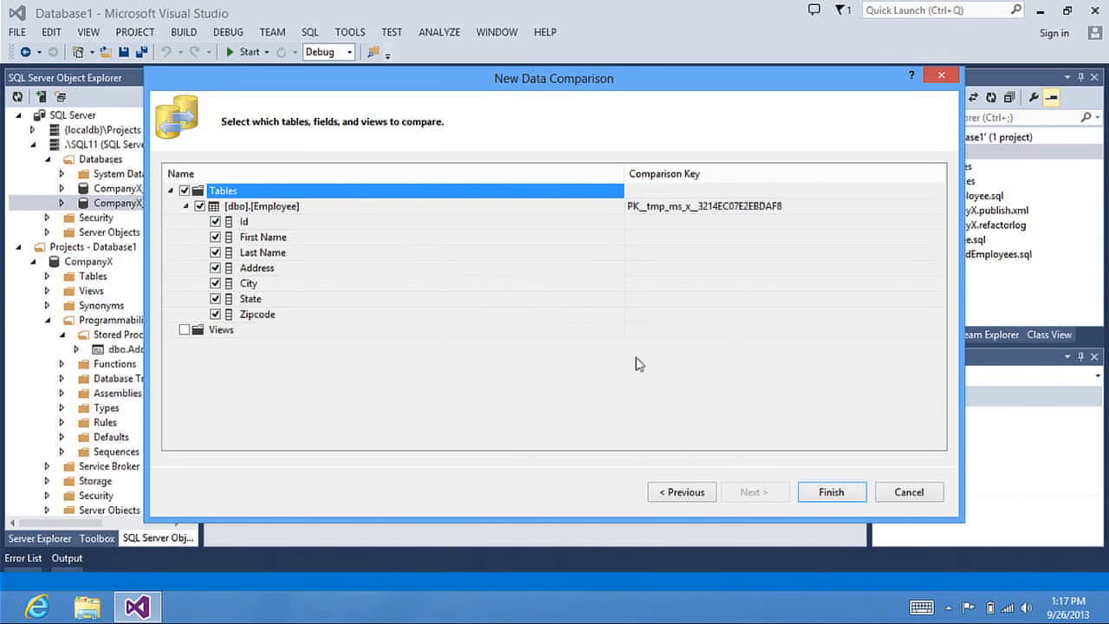
click(832, 492)
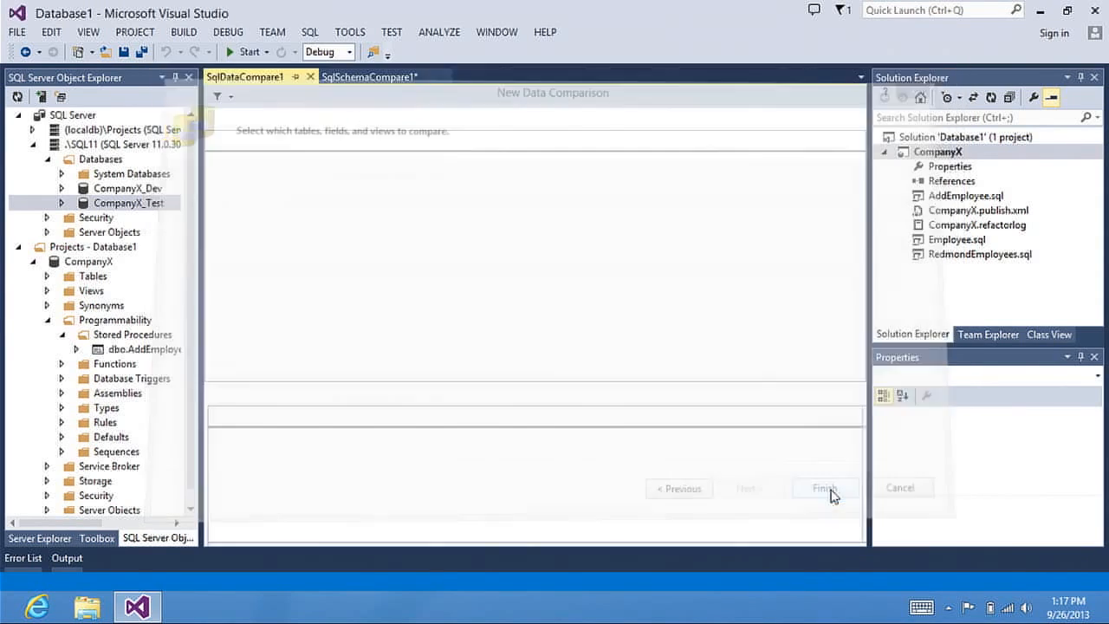
Review the target-only, identical and differing Employee record sets in the results grid.
click(825, 489)
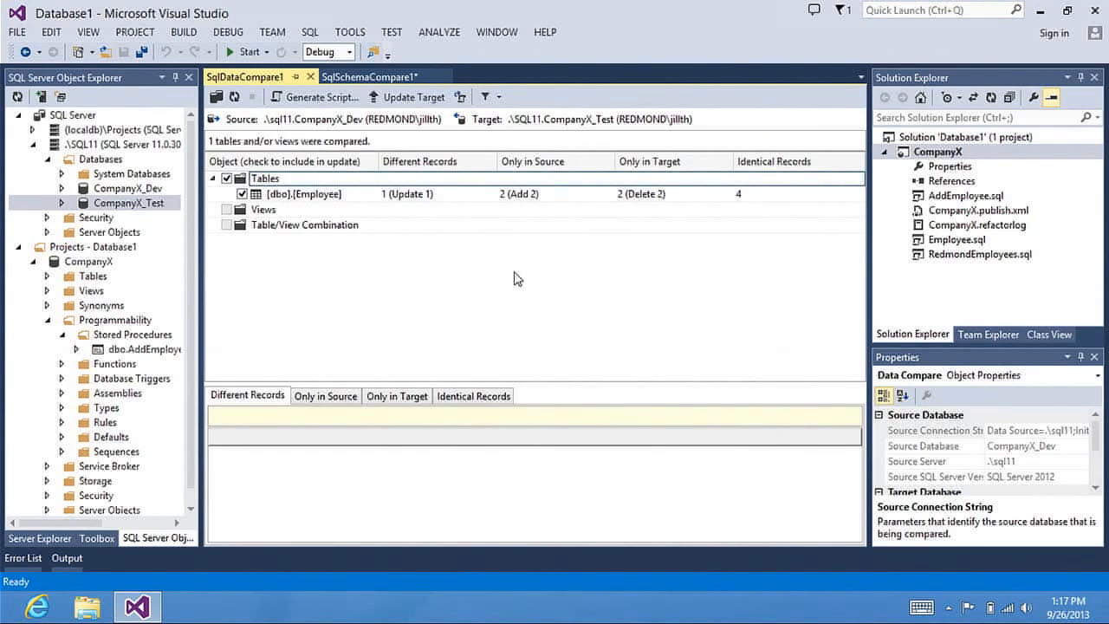
mouse_move(435, 199)
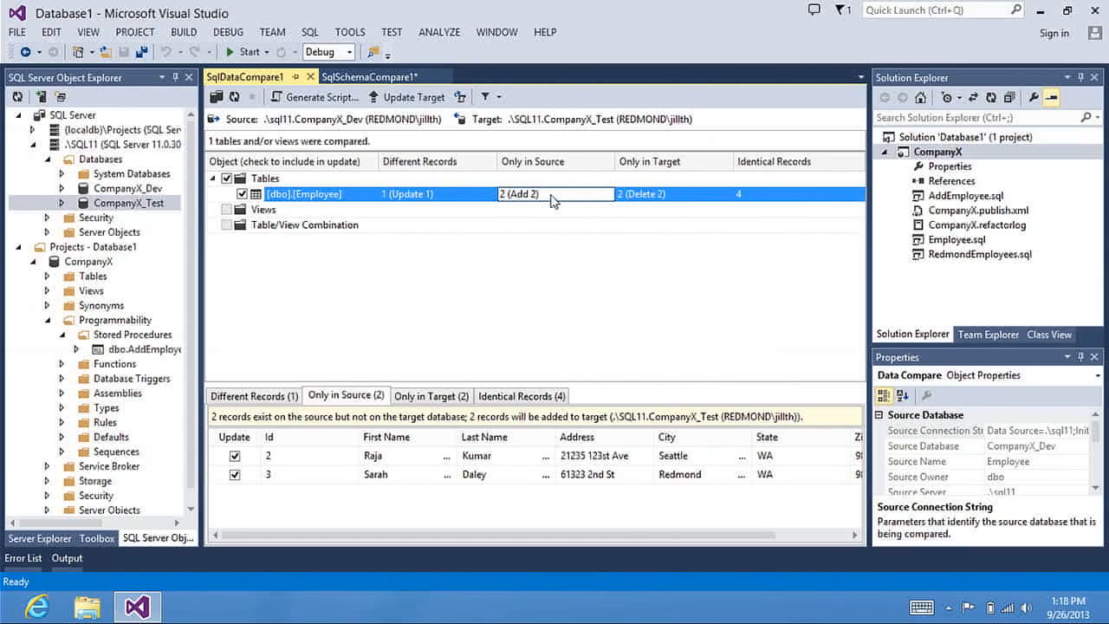
mouse_move(650, 201)
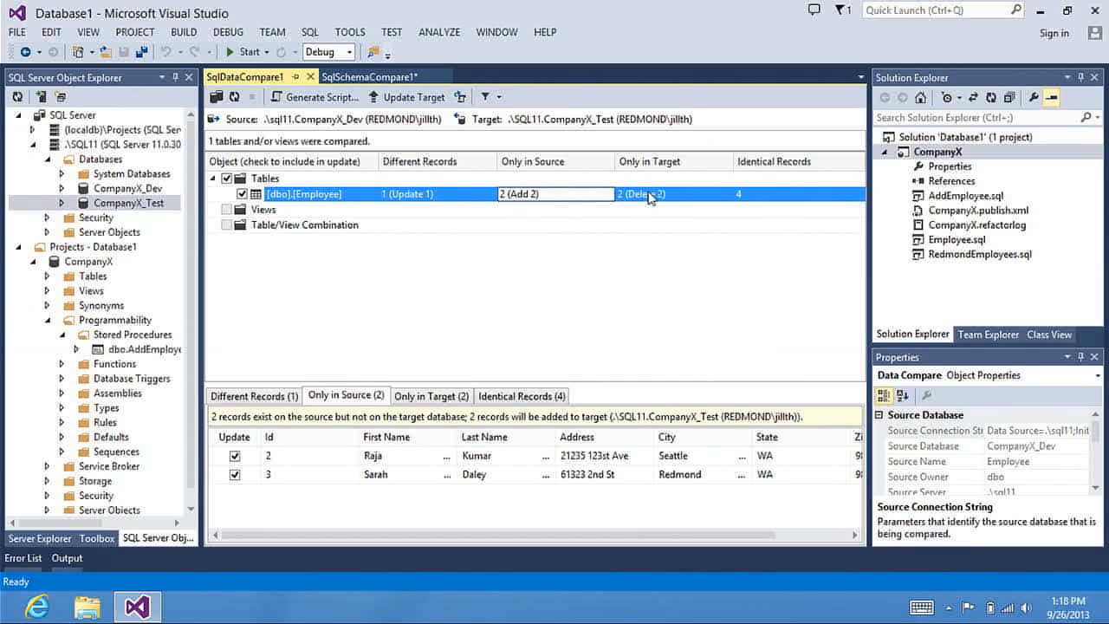
click(430, 395)
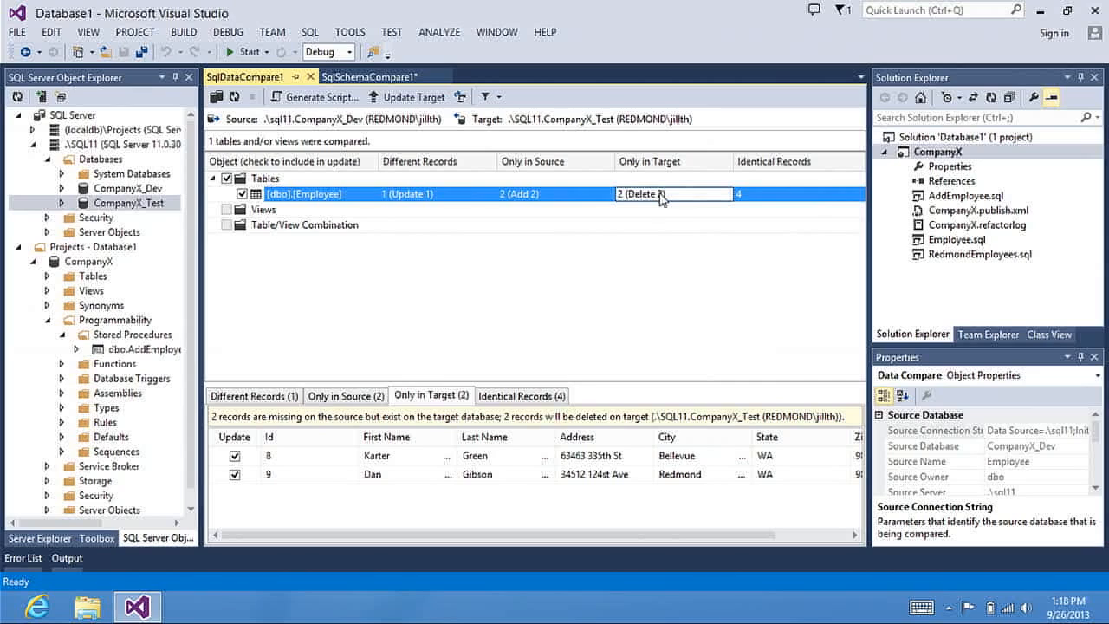
click(522, 395)
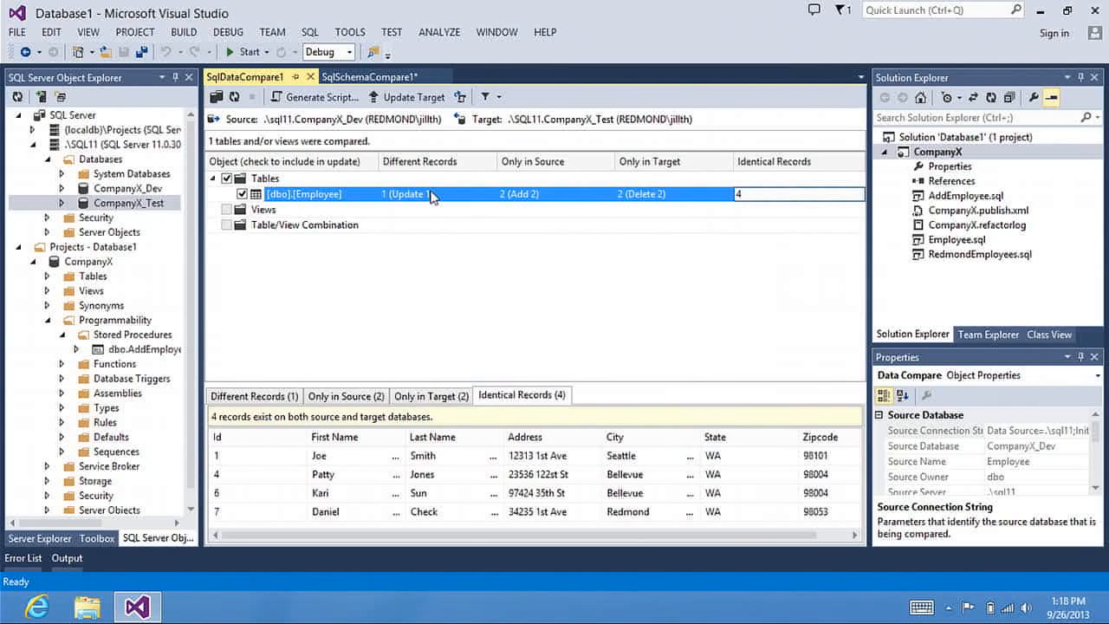
click(253, 395)
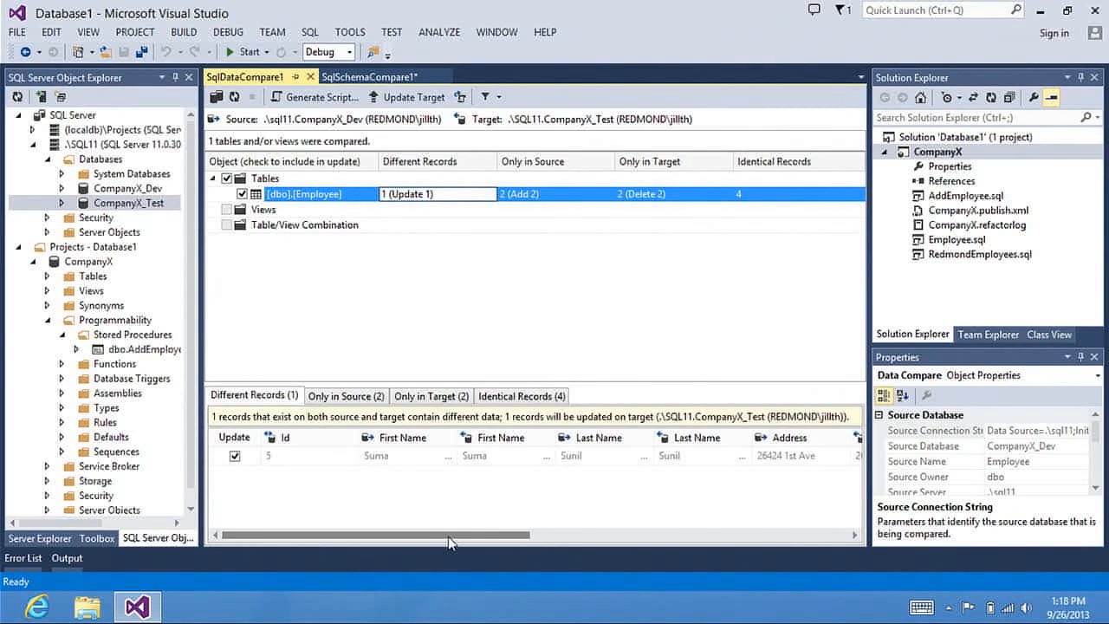
scroll(right, 3)
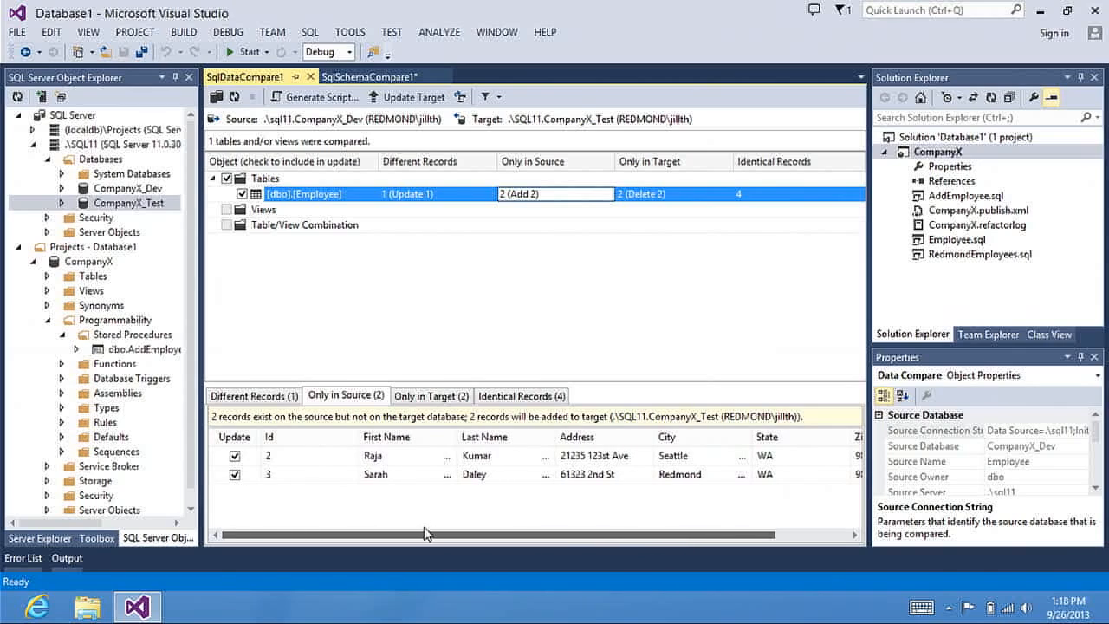
Exclude the two target-only Employee records so 0 records will be deleted.
click(430, 395)
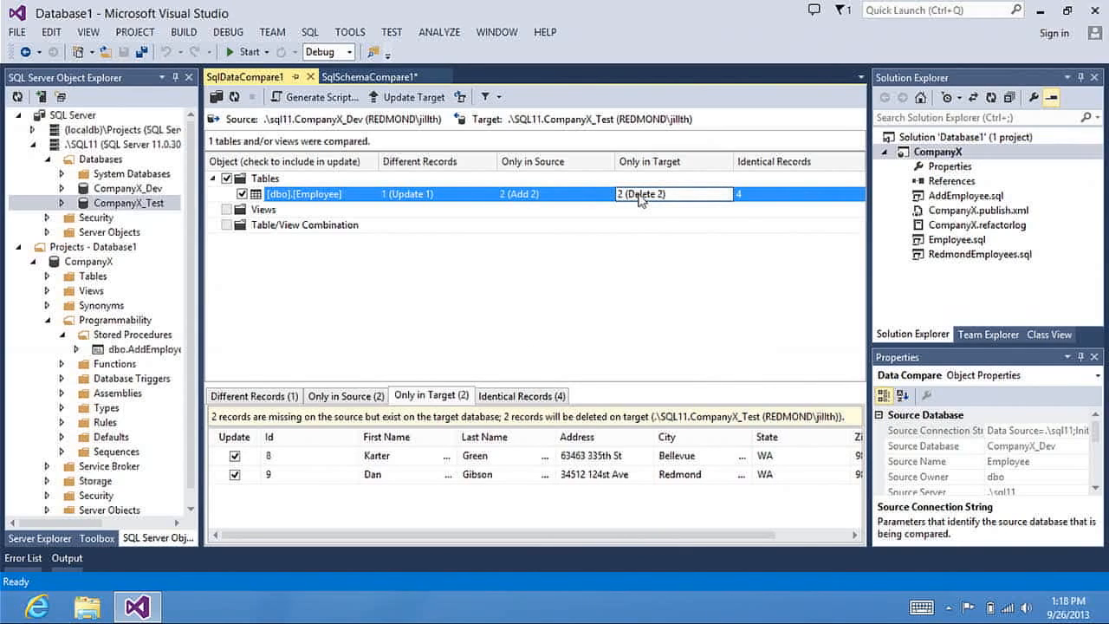
click(234, 456)
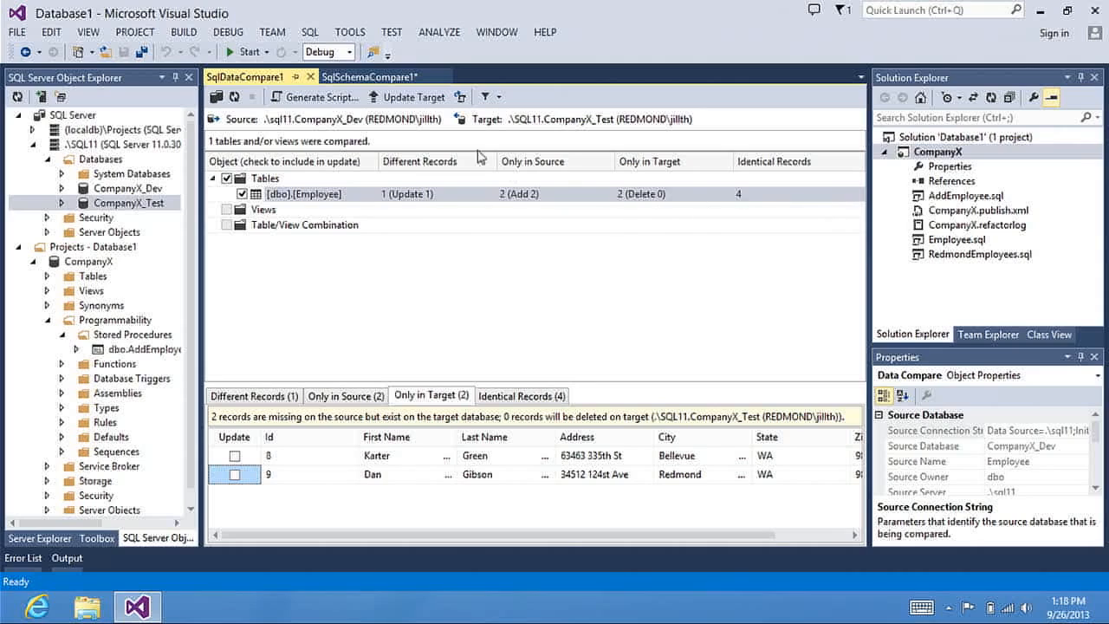
mouse_move(316, 106)
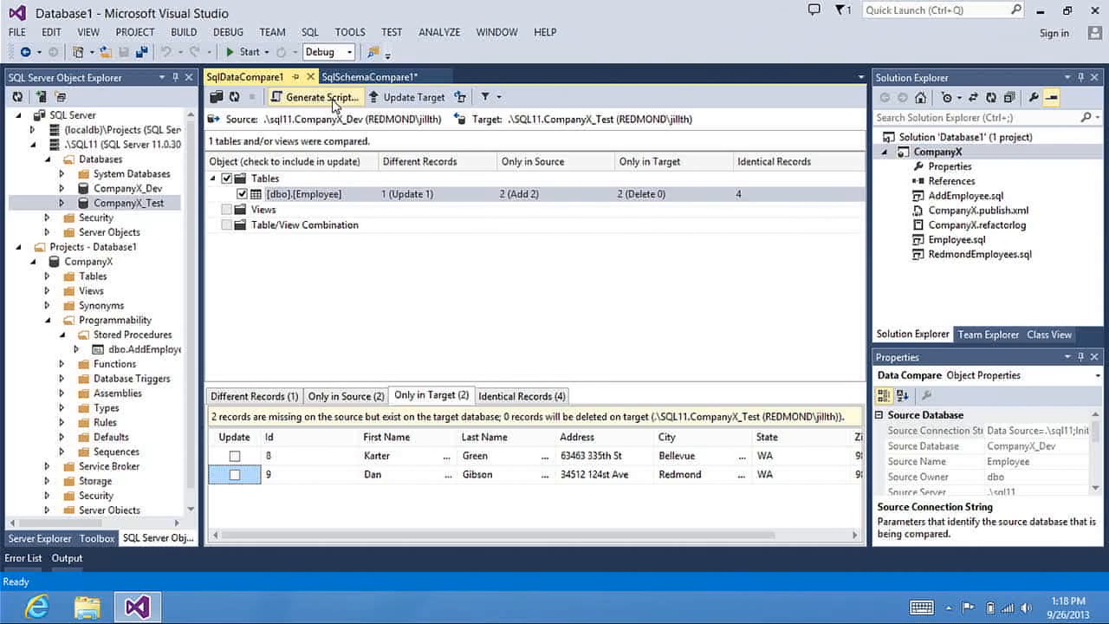
Generate the DataUpdate_CompanyX_Test_1.sql script, review it and close its tab.
click(326, 98)
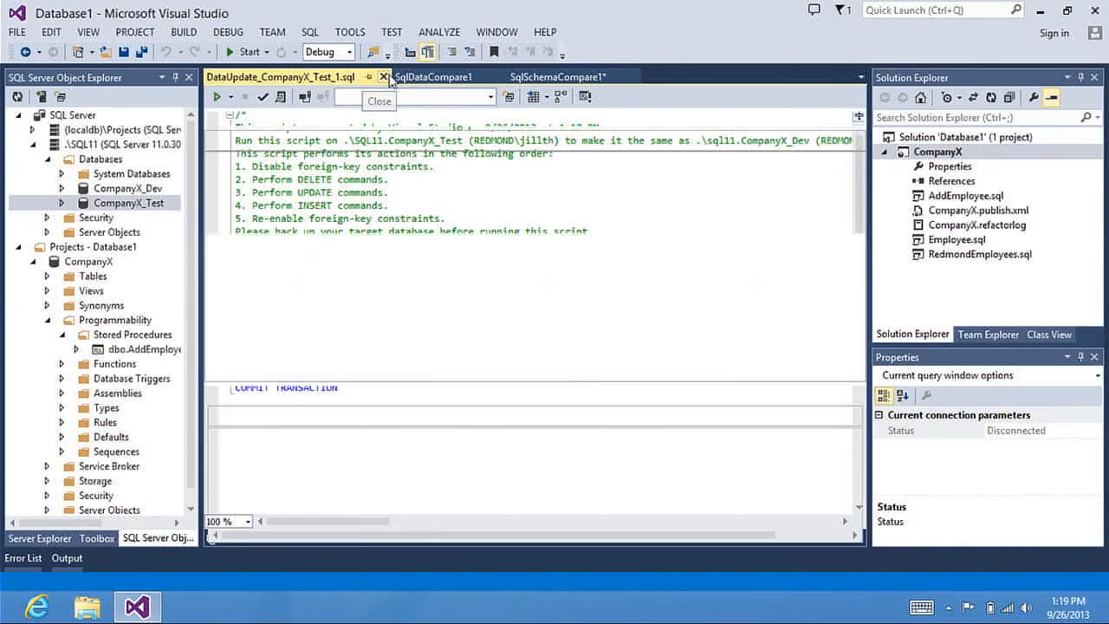
click(359, 76)
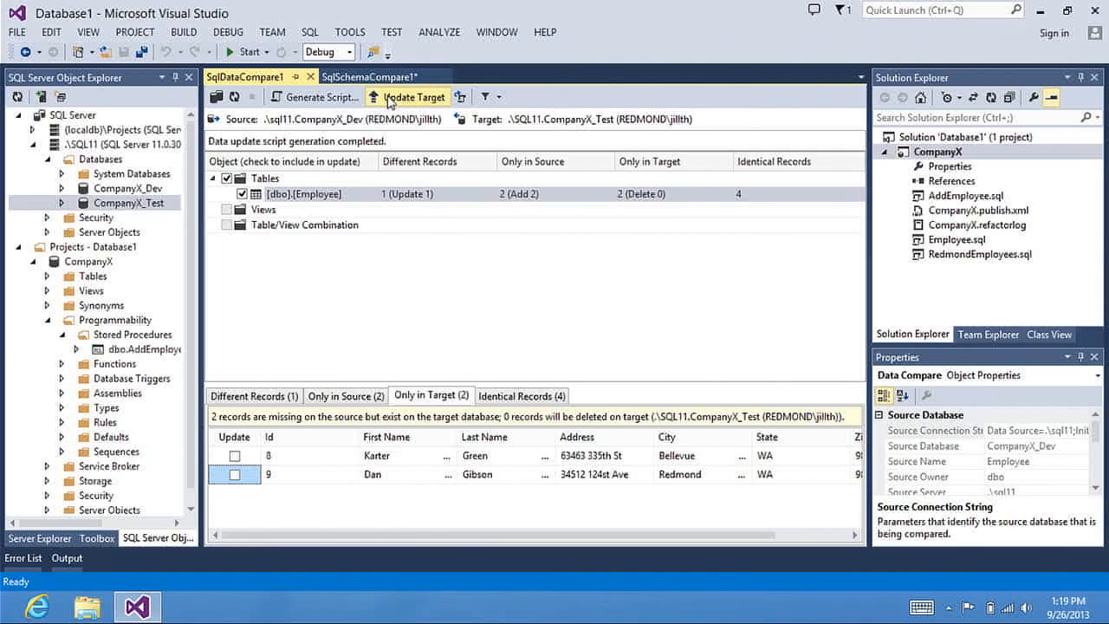
Update CompanyX_Test, re-compare, and view the 2 Employee records remaining only in the target.
click(412, 98)
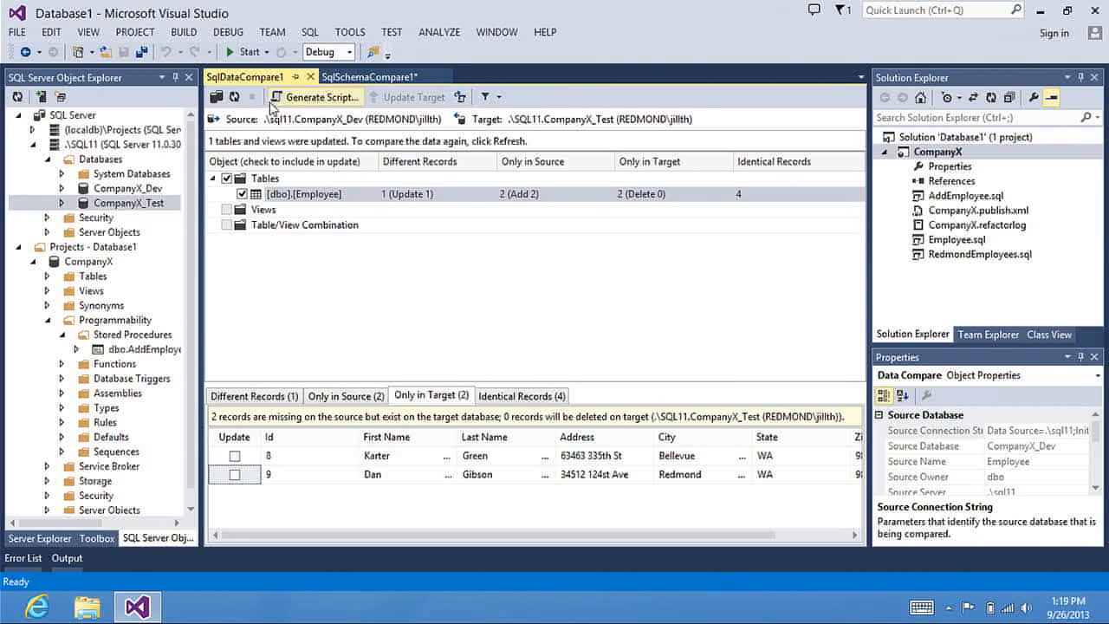
click(409, 97)
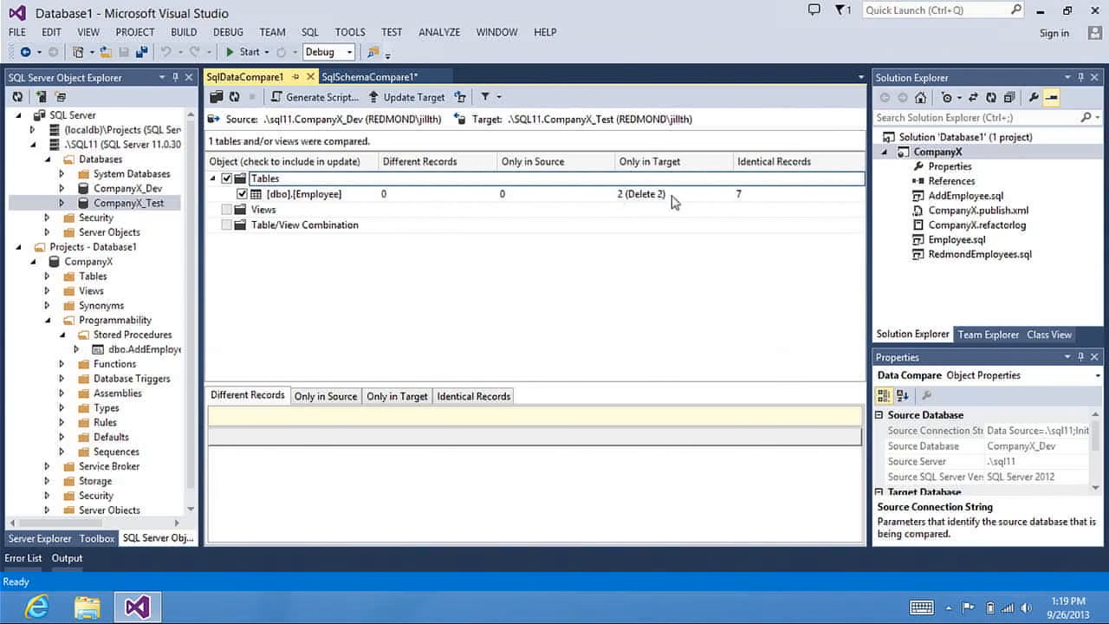
mouse_move(747, 201)
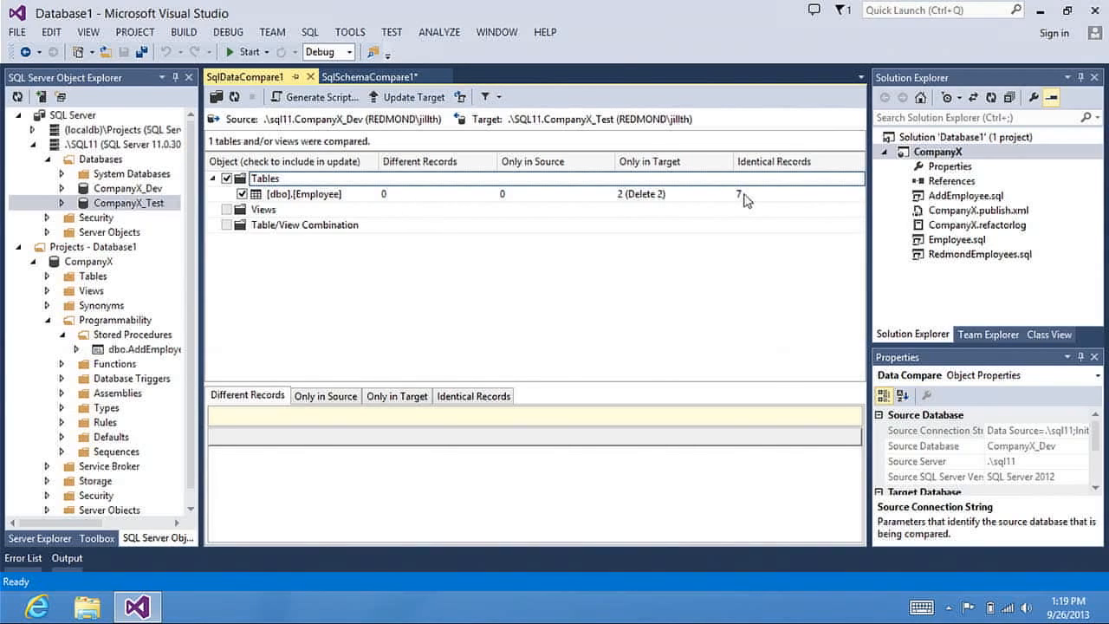
click(667, 194)
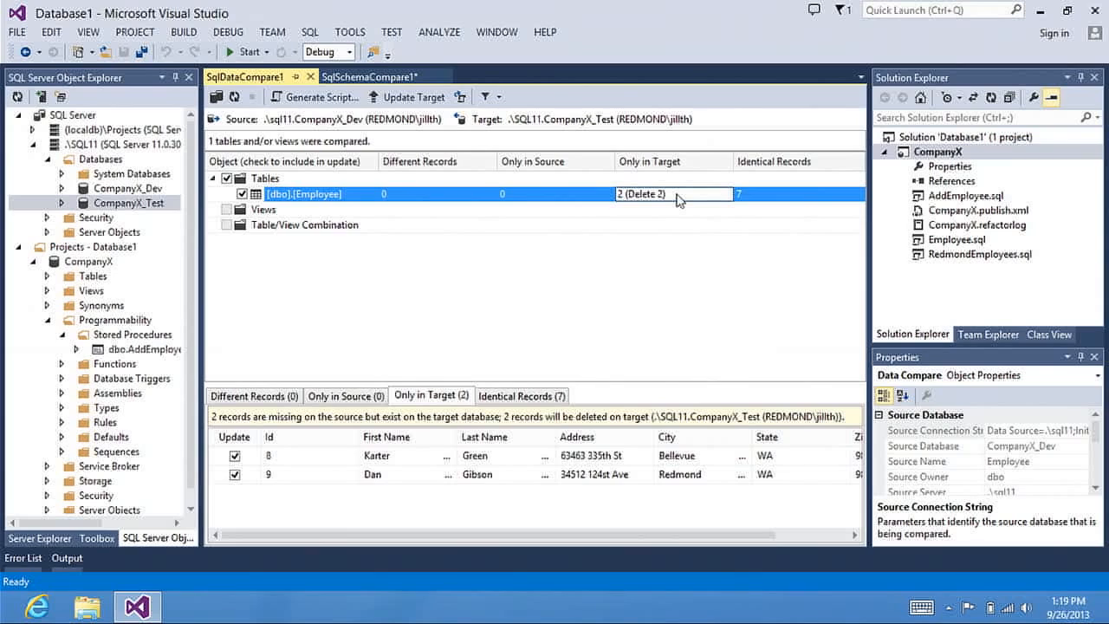